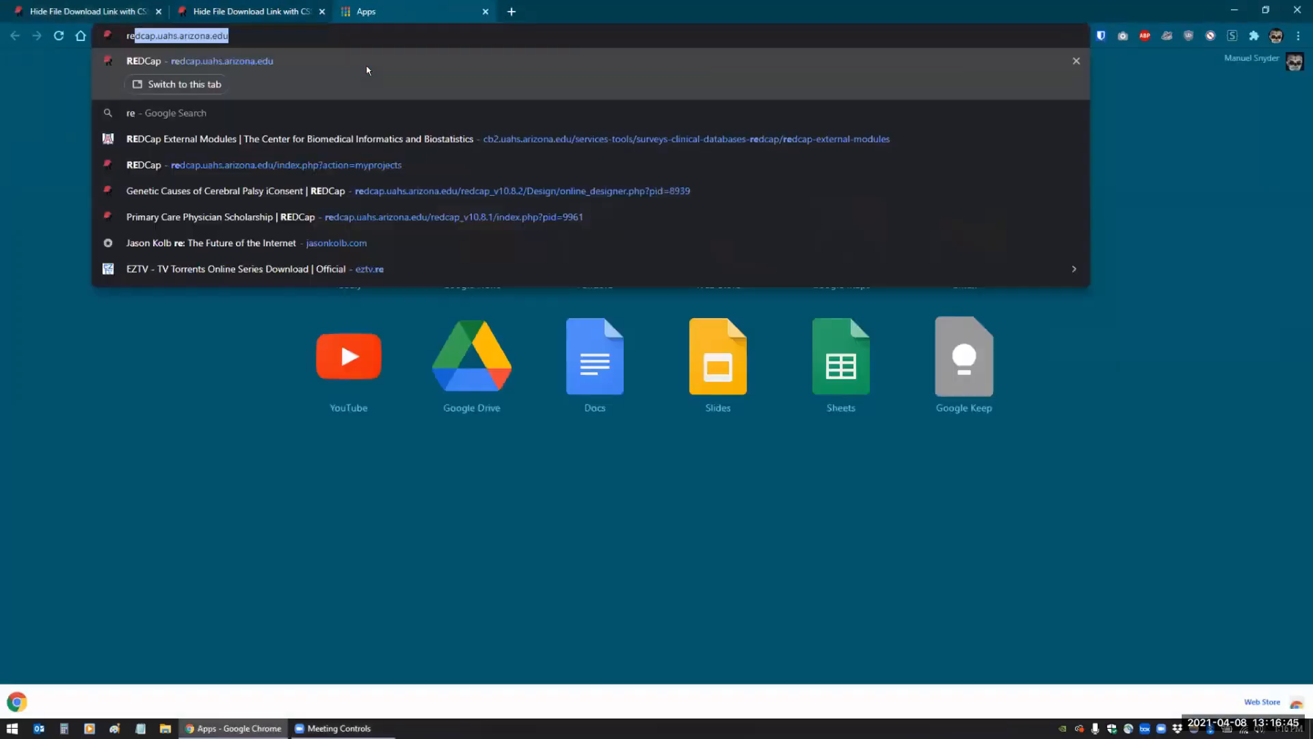
Go to the university REDCap site and log in with username and password
{"action": "left_click", "coordinate": [205, 61]}
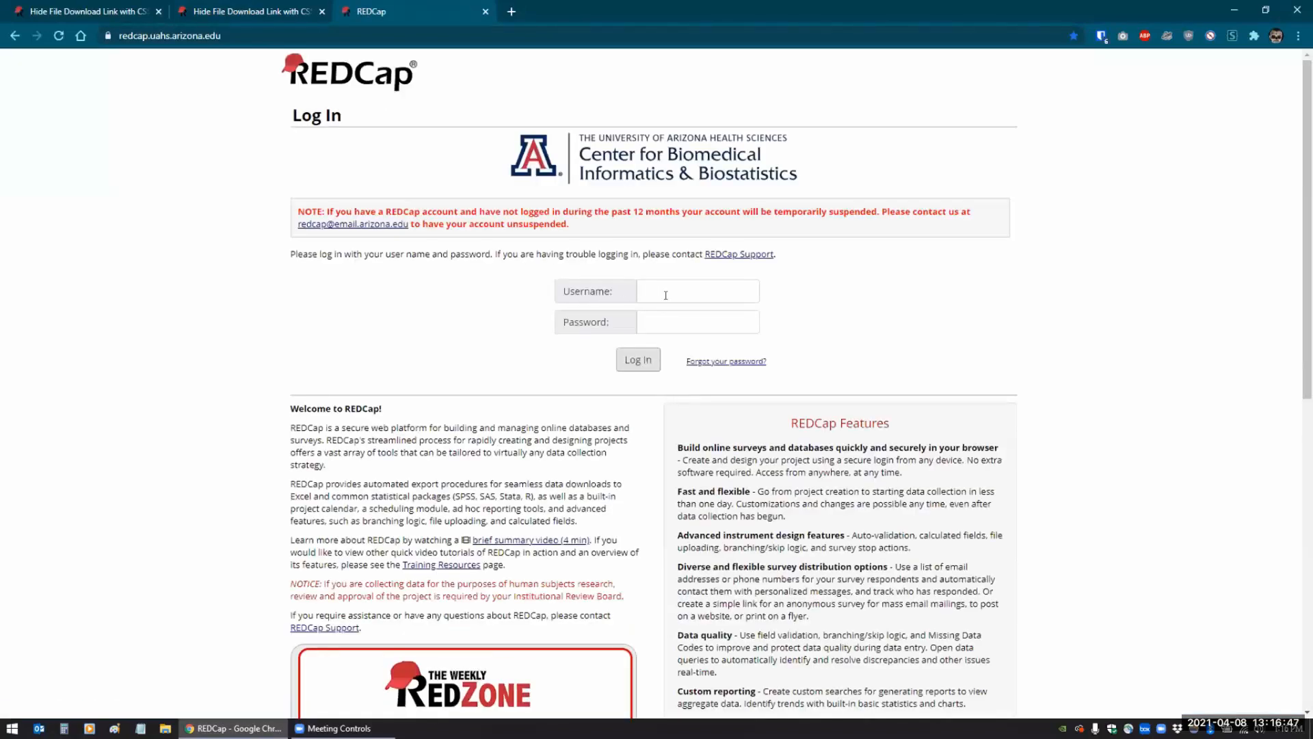
{"action": "left_click", "coordinate": [1101, 36]}
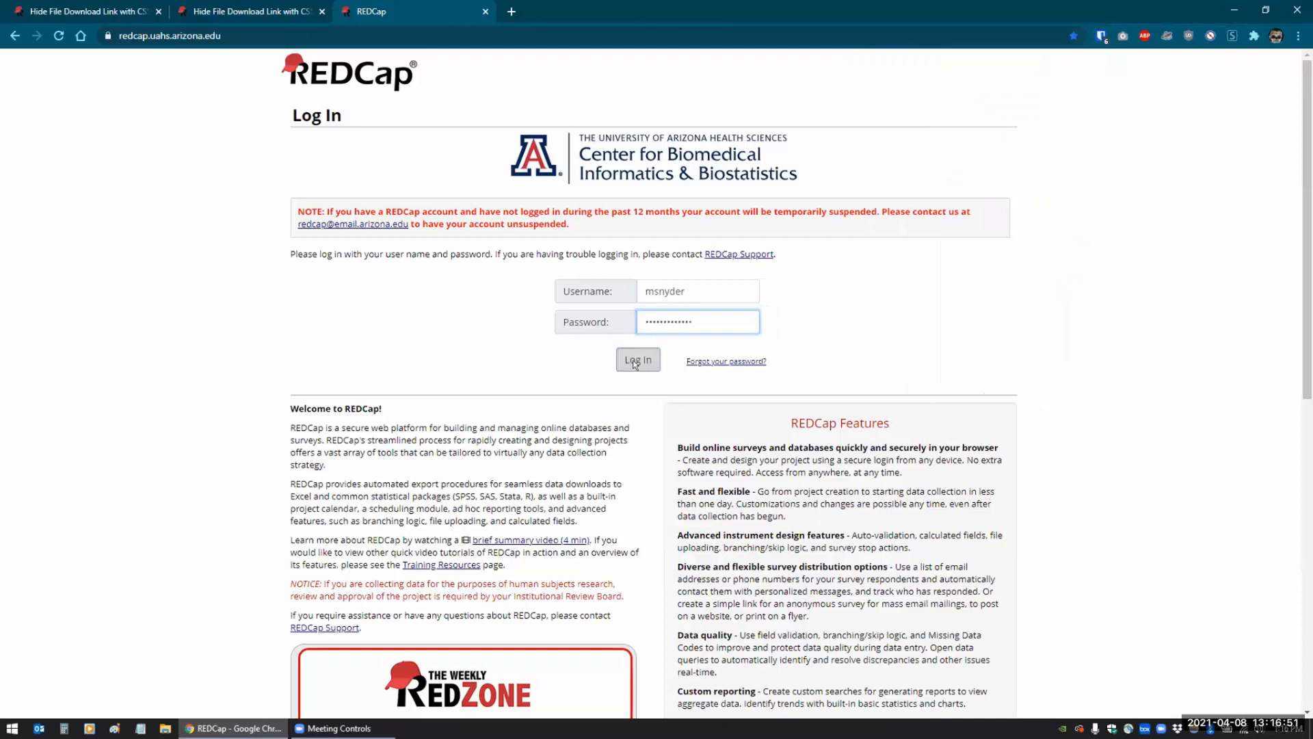
{"action": "left_click", "coordinate": [638, 359]}
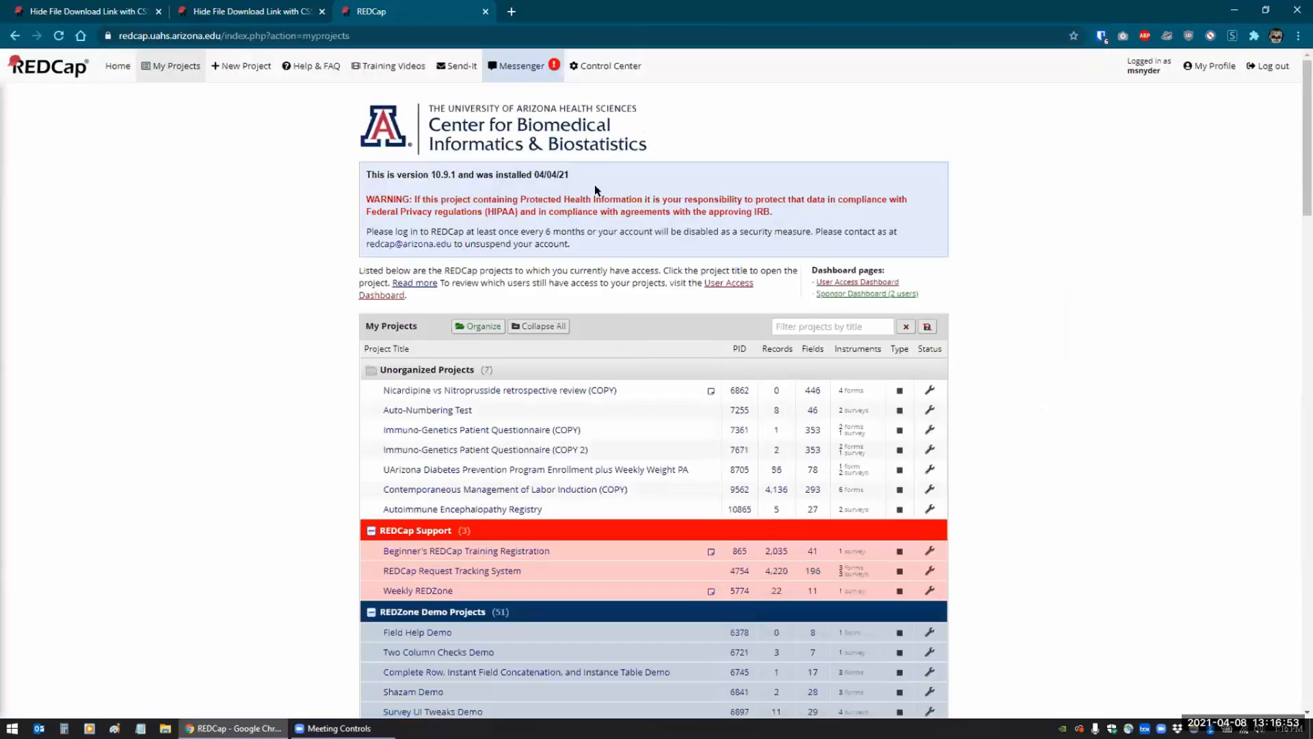
{"action": "mouse_move", "coordinate": [606, 69]}
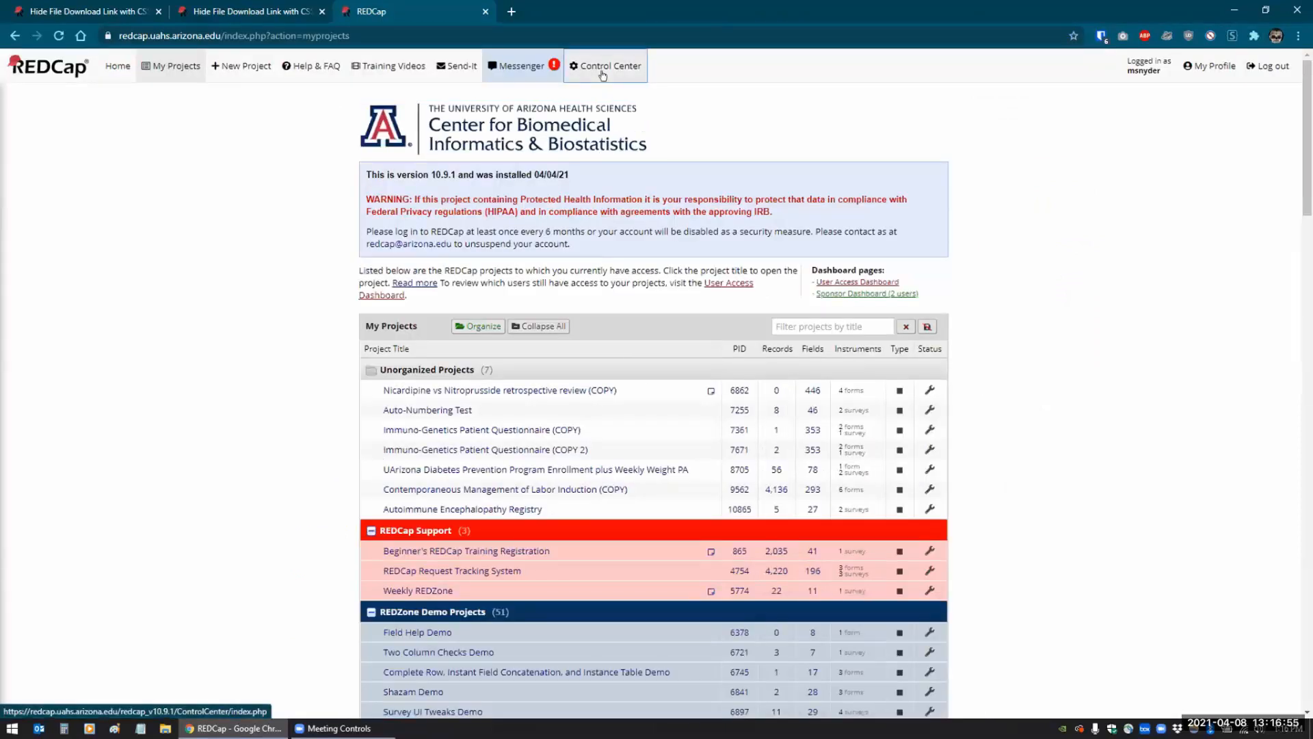
{"action": "mouse_move", "coordinate": [284, 453]}
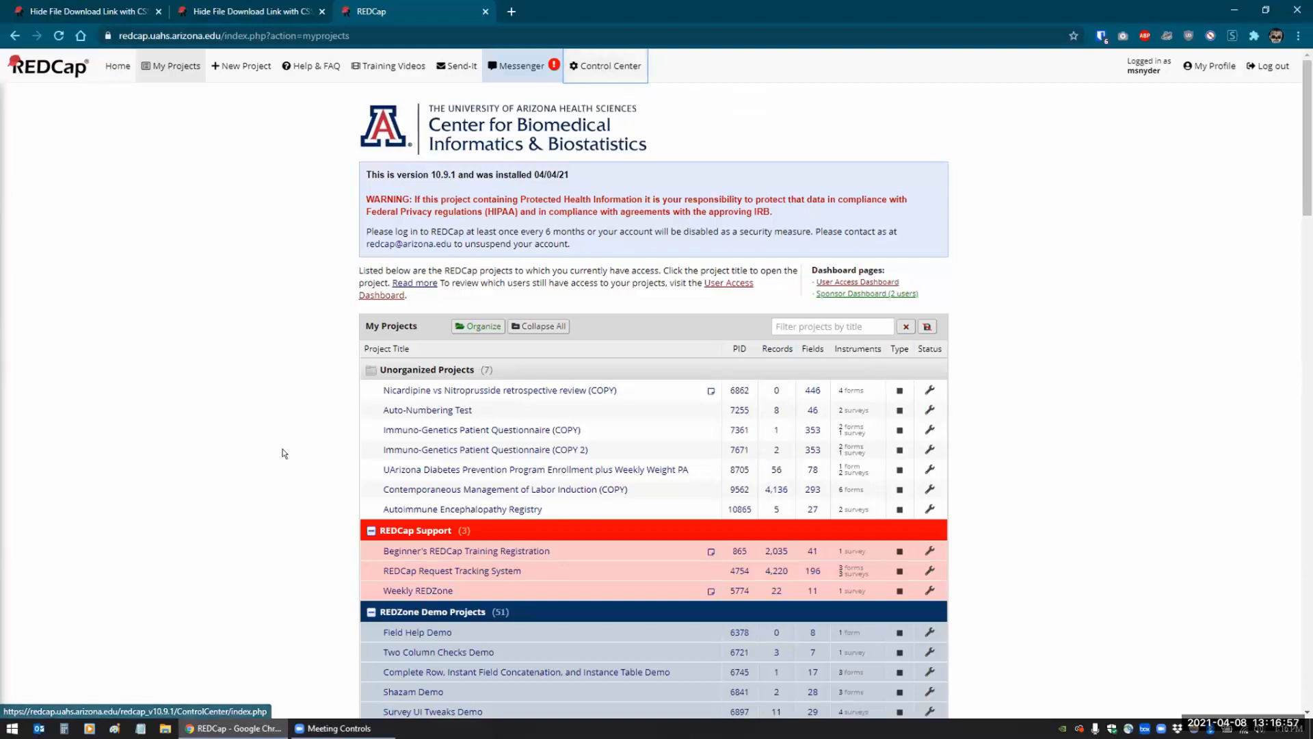
{"action": "scroll", "scroll_direction": "down", "scroll_amount": 3}
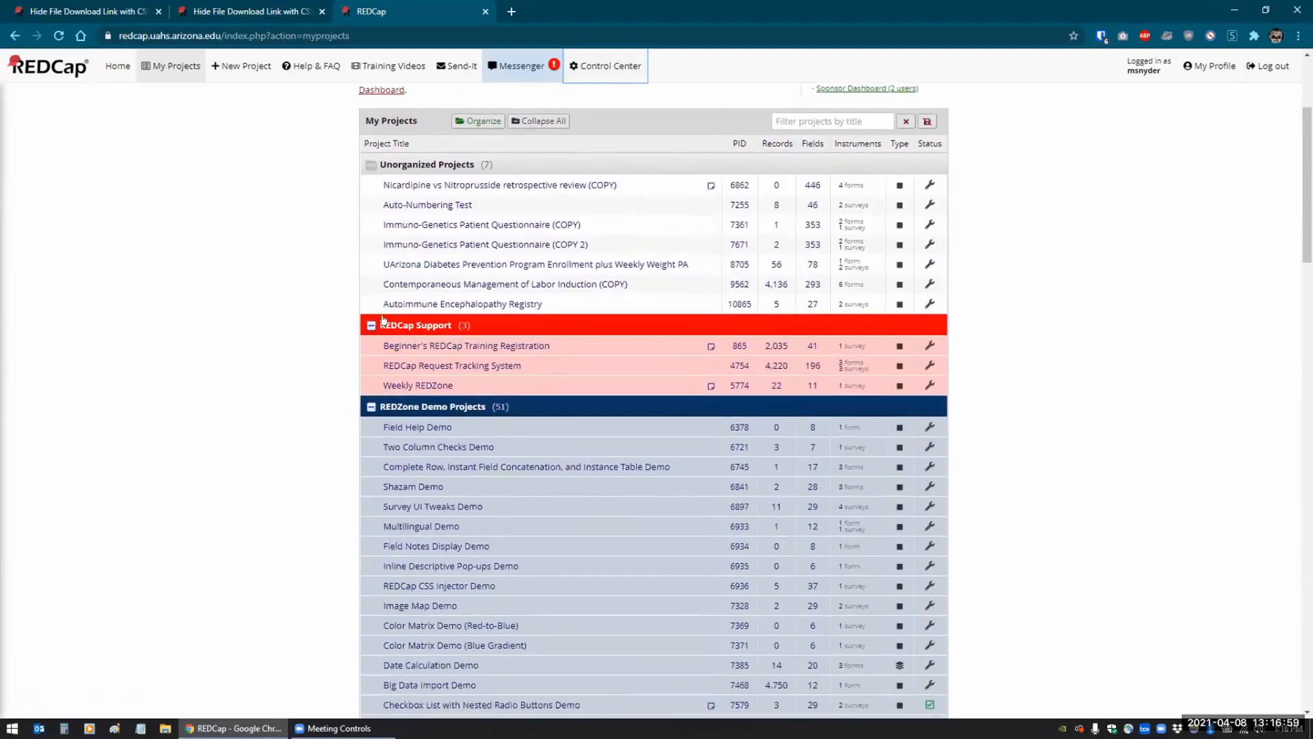
{"action": "left_click", "coordinate": [604, 66]}
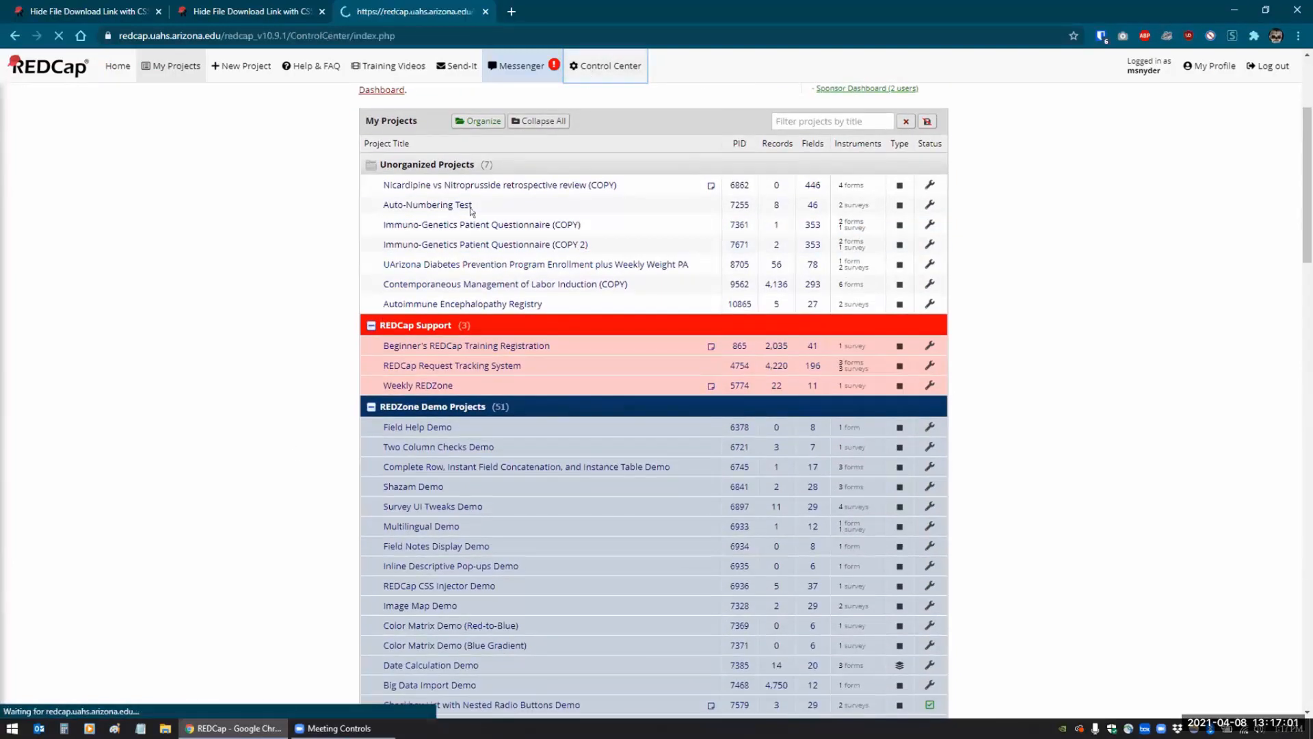
{"action": "left_click", "coordinate": [605, 66]}
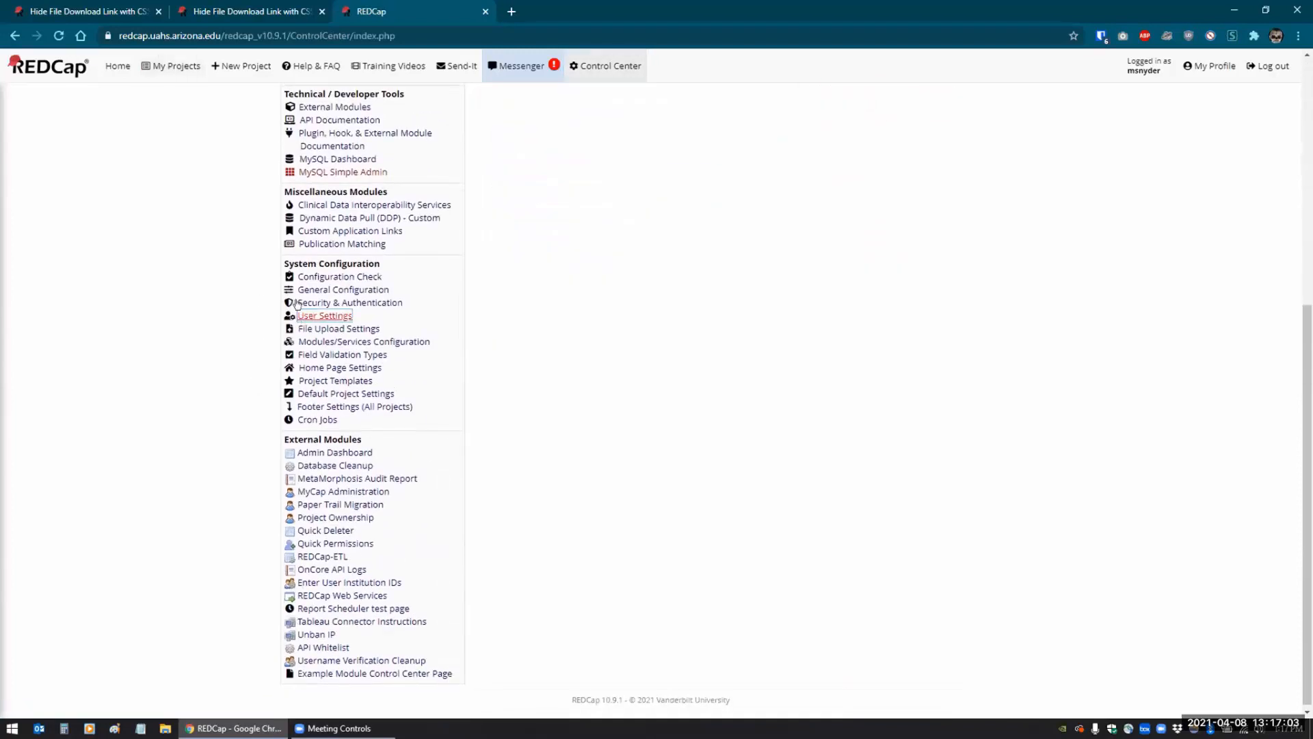
{"action": "left_click", "coordinate": [335, 106]}
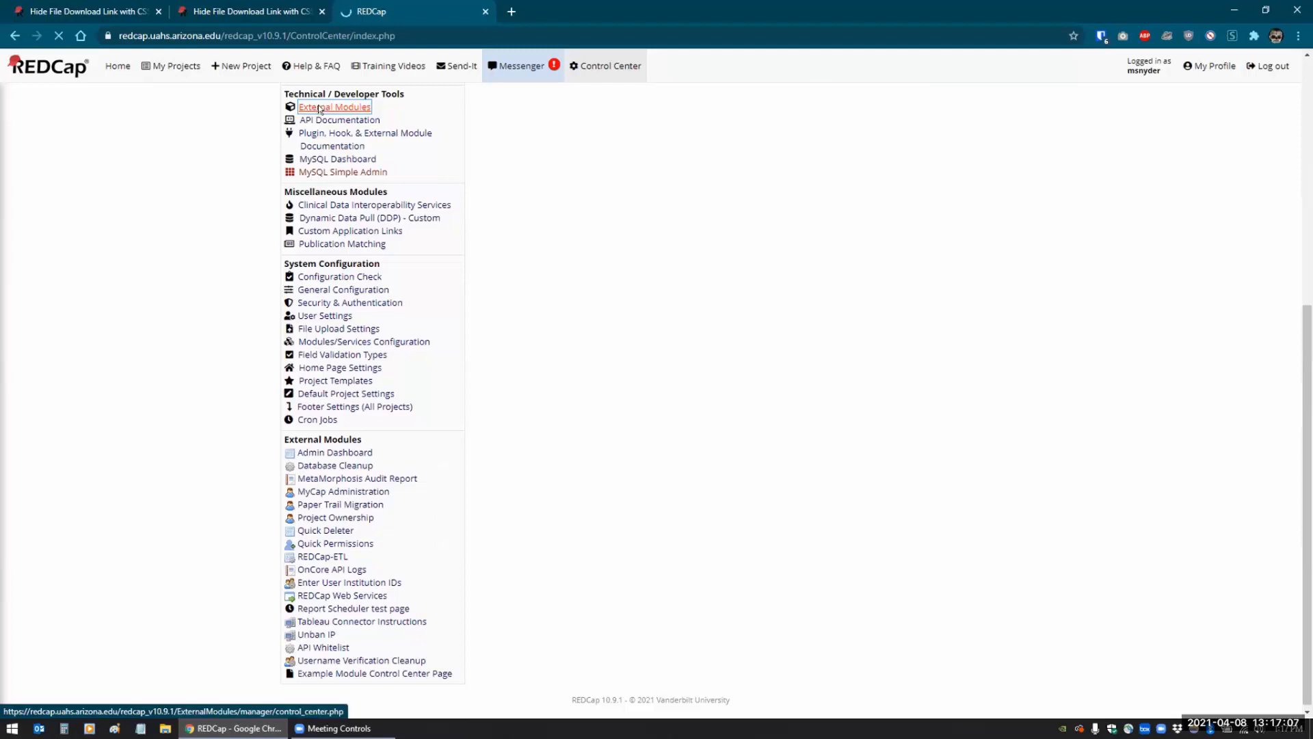
{"action": "left_click", "coordinate": [334, 107]}
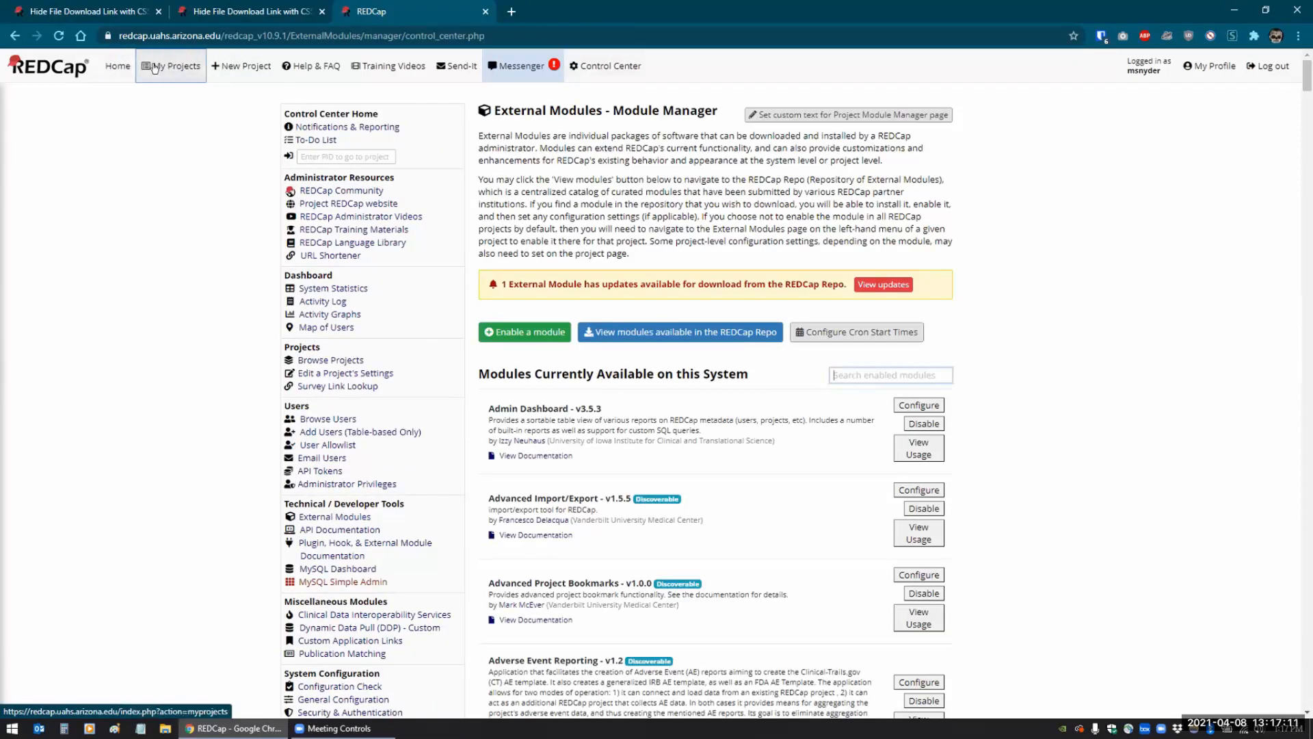
{"action": "left_click", "coordinate": [175, 65]}
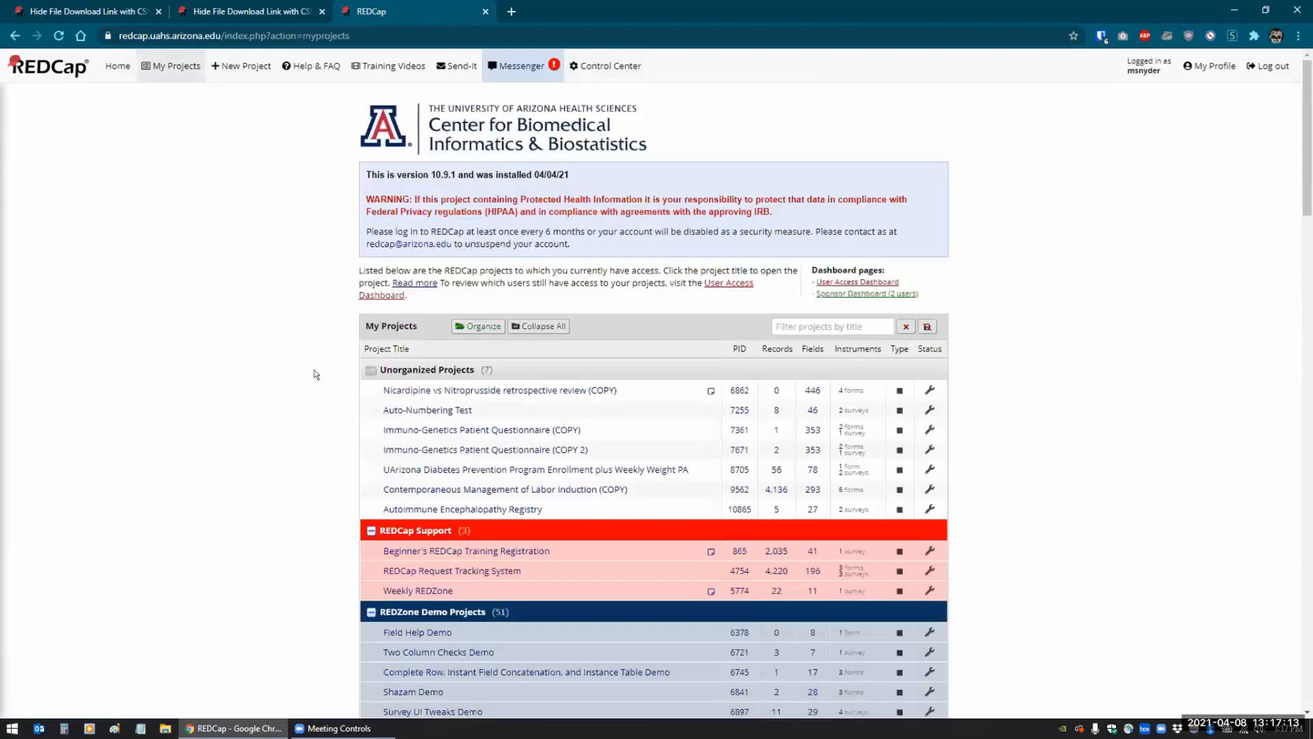
Open the Auto-Numbering Test project from My Projects
{"action": "left_click", "coordinate": [428, 409]}
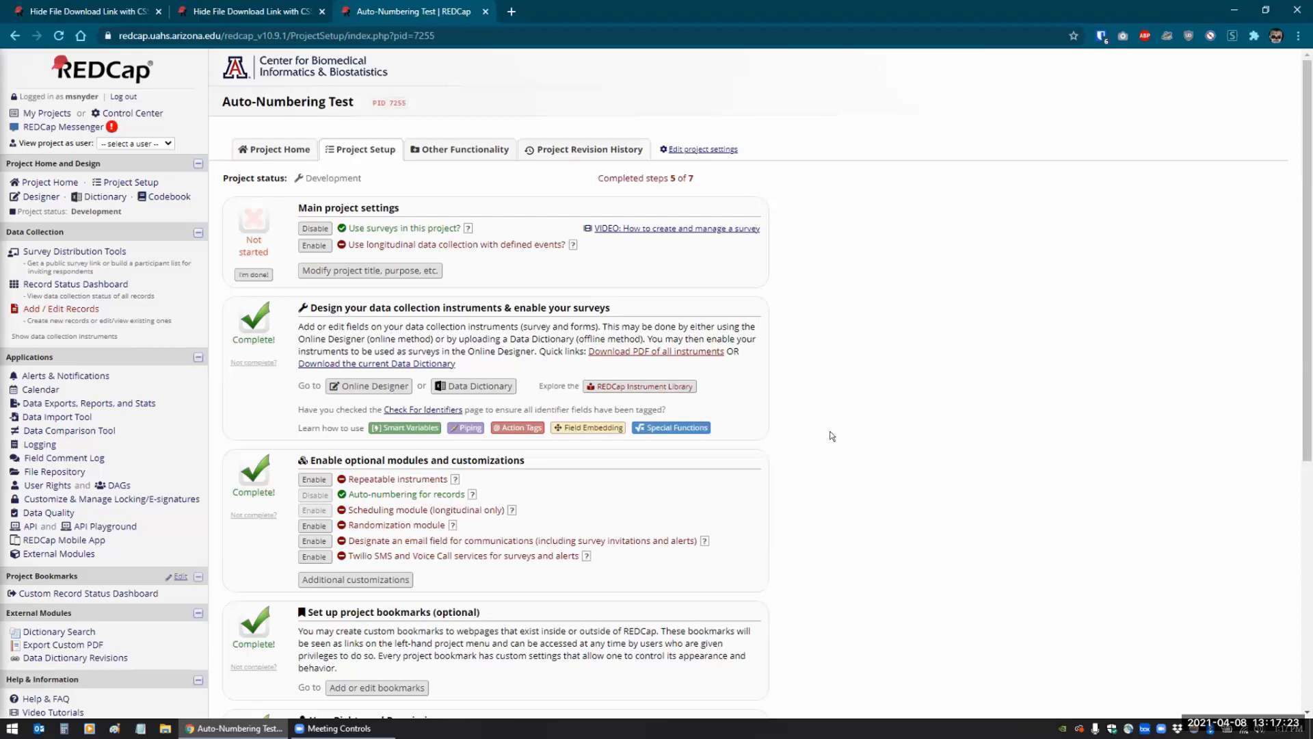
{"action": "mouse_move", "coordinate": [837, 411]}
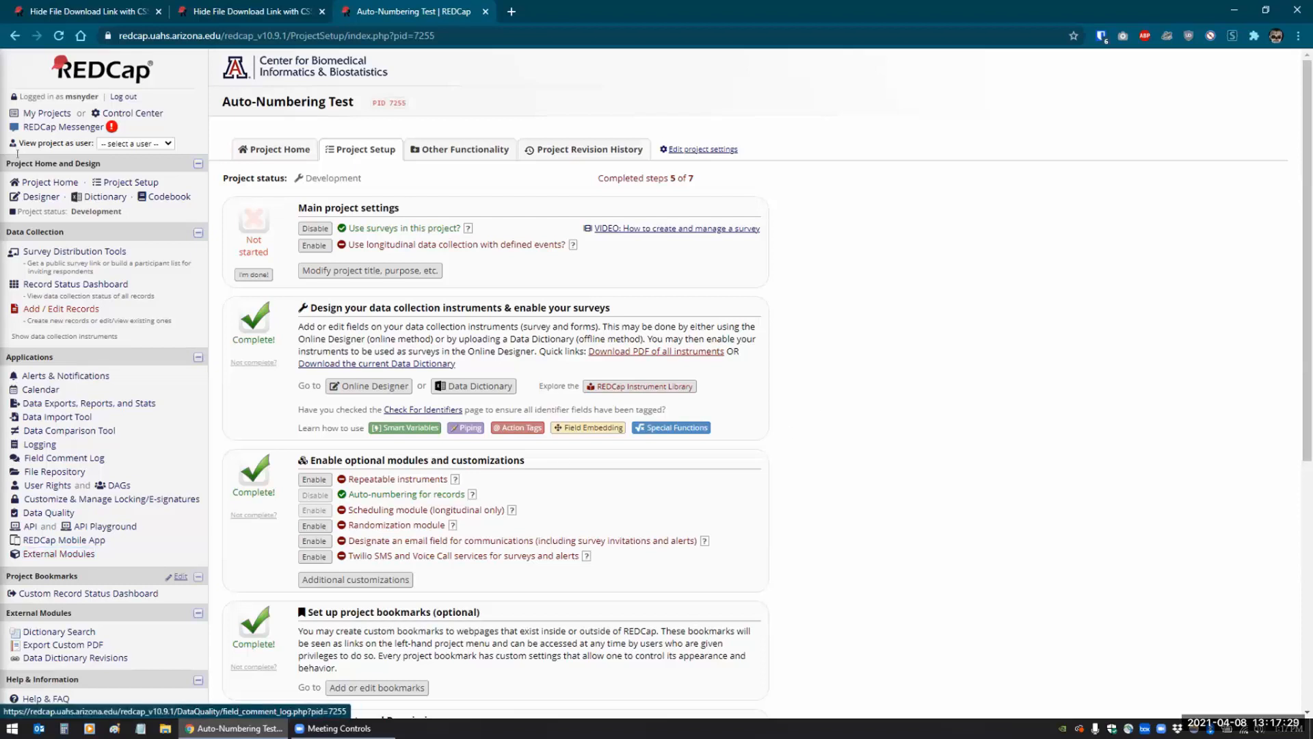
{"action": "mouse_move", "coordinate": [52, 553]}
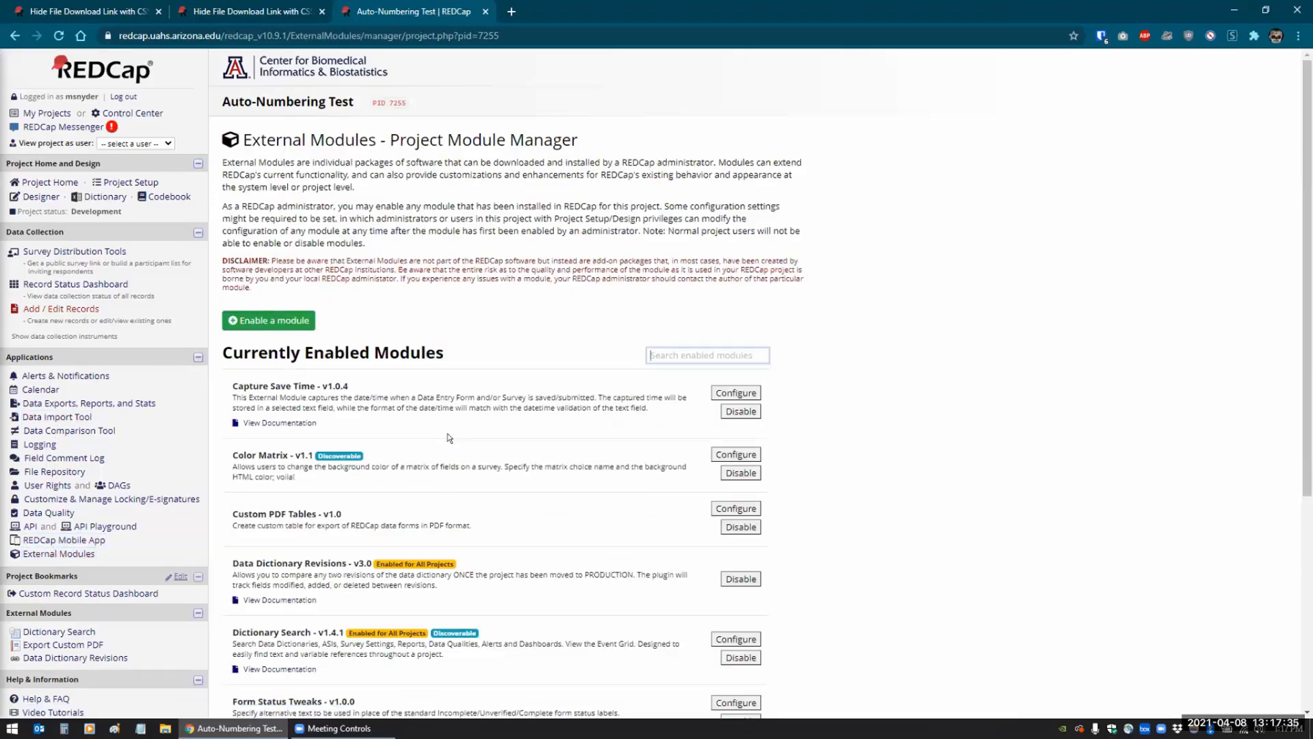
{"action": "mouse_move", "coordinate": [283, 330]}
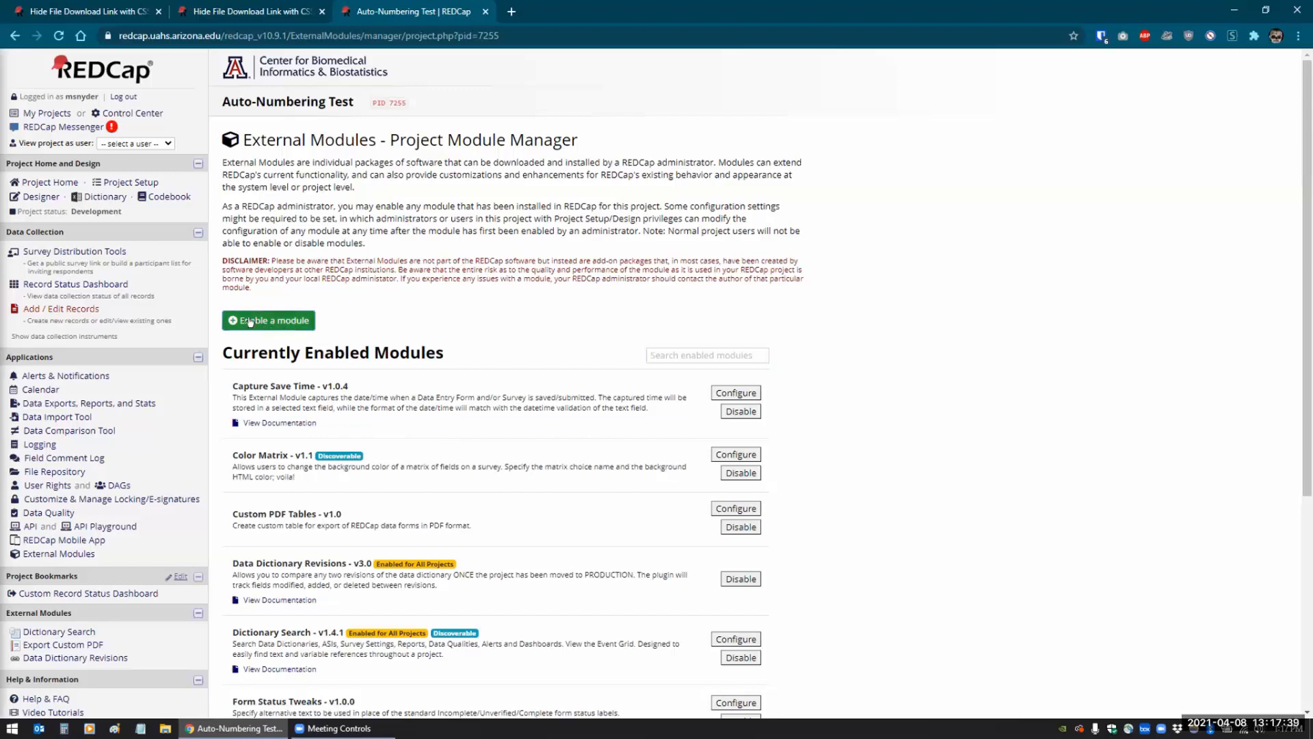
Search available modules for 'matri', enable Matrix Question Randomization, and open its settings
{"action": "left_click", "coordinate": [268, 320]}
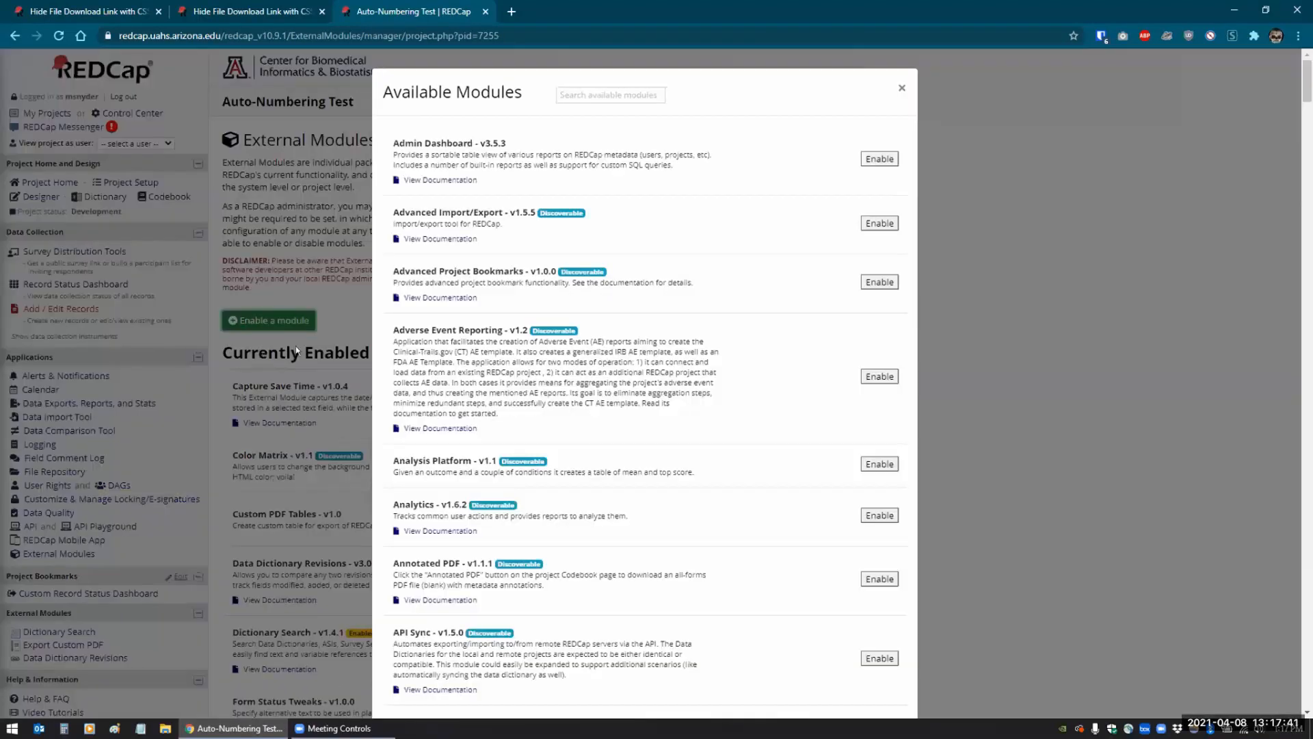
{"action": "left_click", "coordinate": [611, 95]}
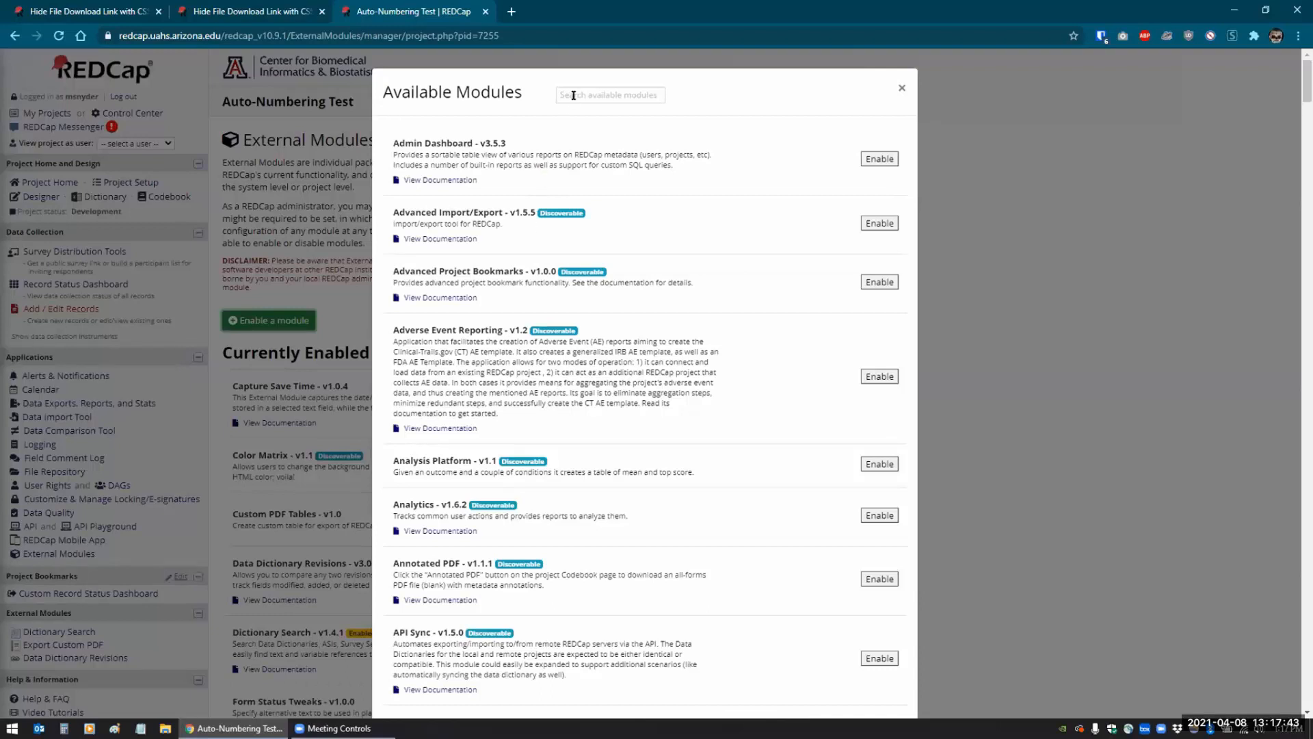
{"action": "type", "text": "matri"}
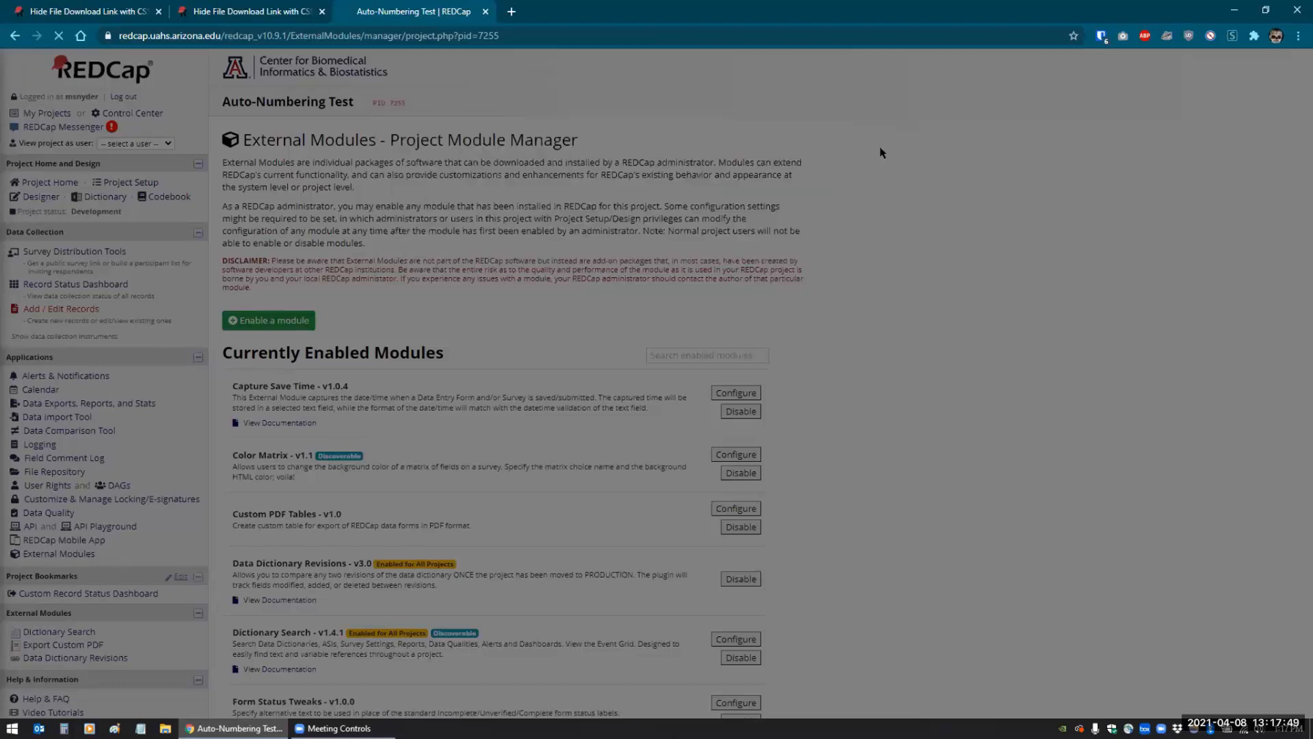
{"action": "scroll", "scroll_direction": "down", "scroll_amount": 3}
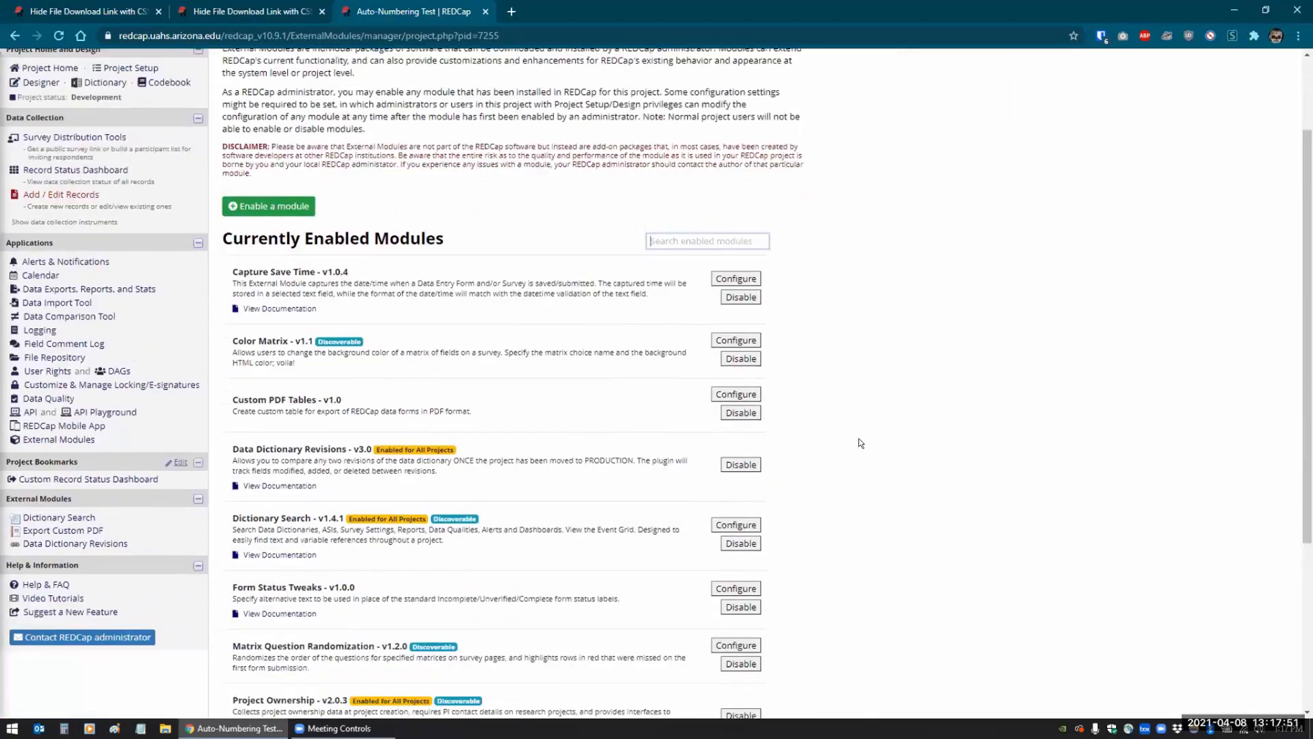
{"action": "scroll", "scroll_direction": "down", "scroll_amount": 3}
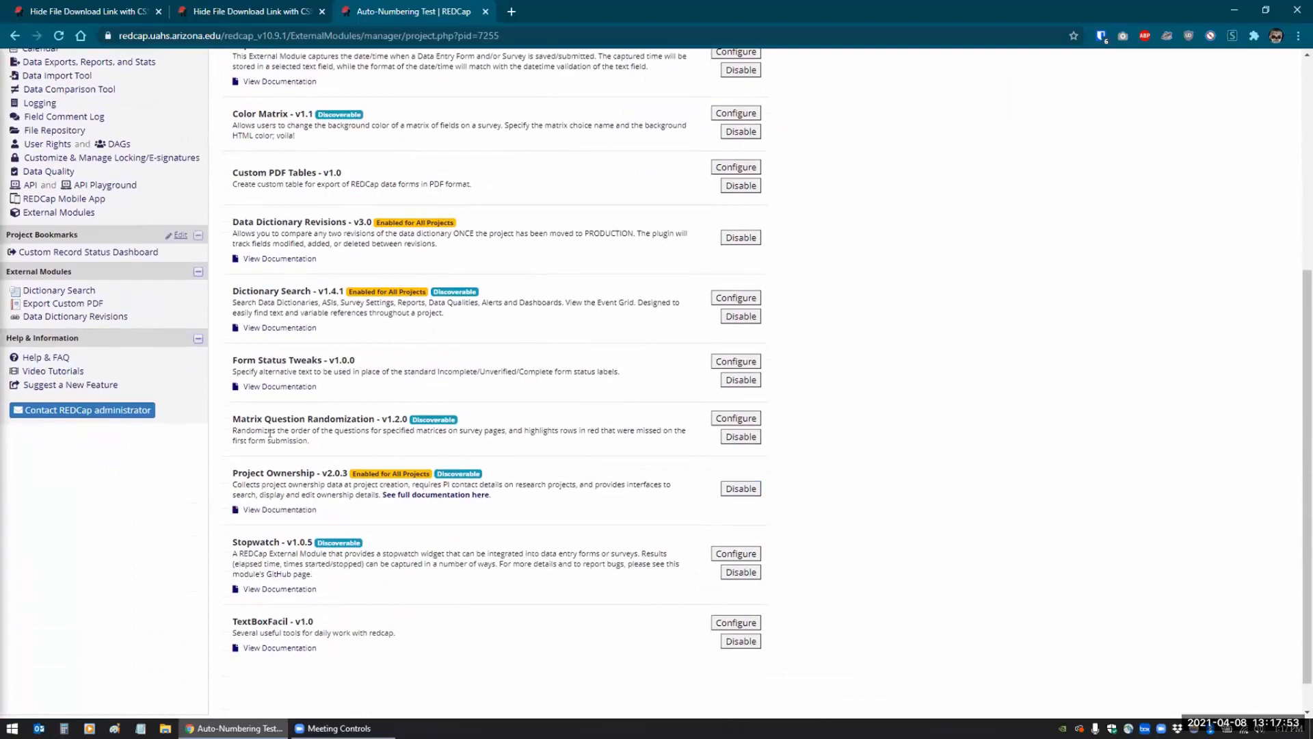
{"action": "mouse_move", "coordinate": [735, 418]}
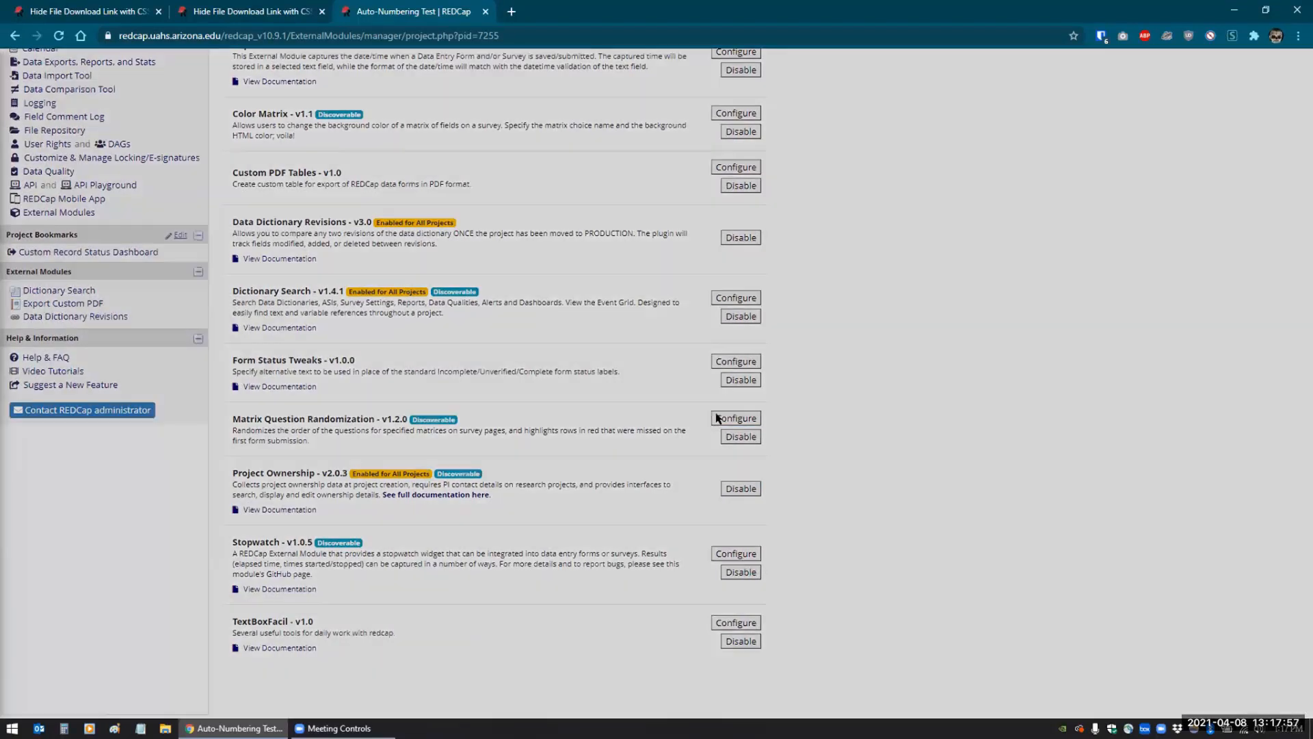
{"action": "left_click", "coordinate": [736, 418]}
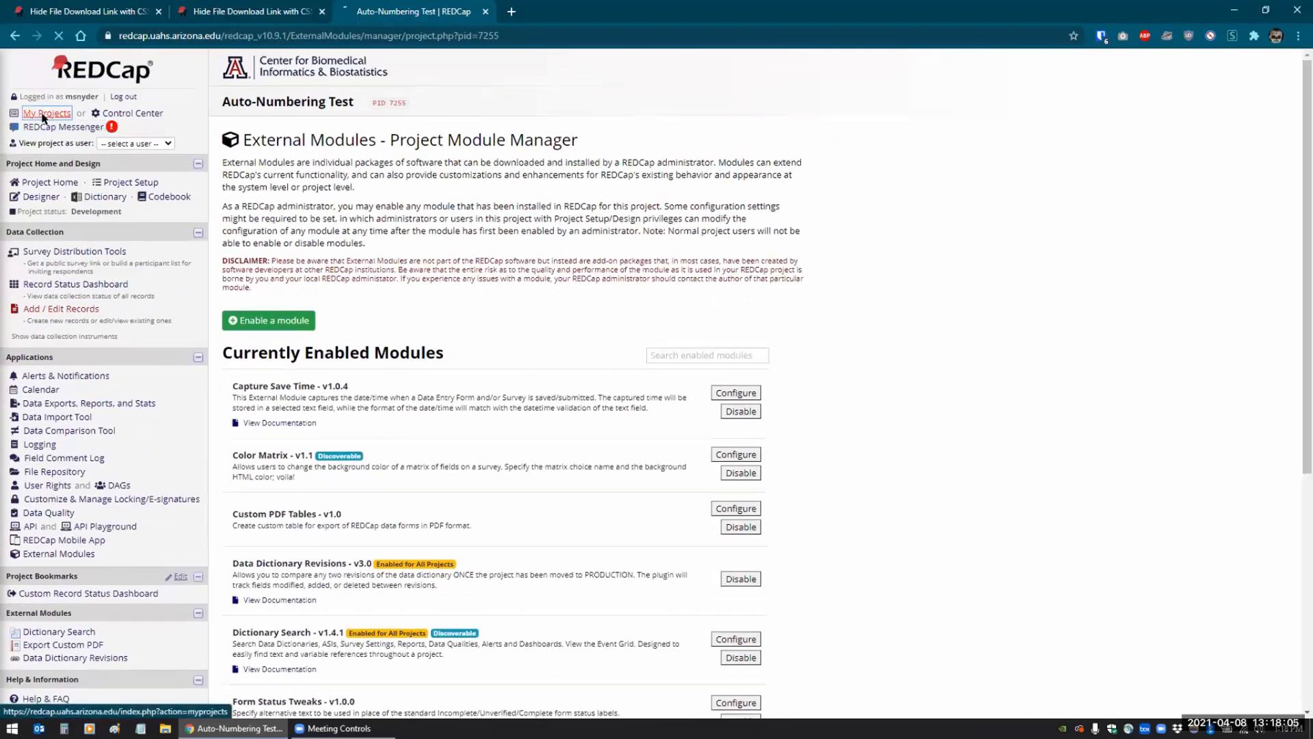
Search My Projects for 'matrix' and open the Matrix Question Randomization Demo project
{"action": "left_click", "coordinate": [46, 113]}
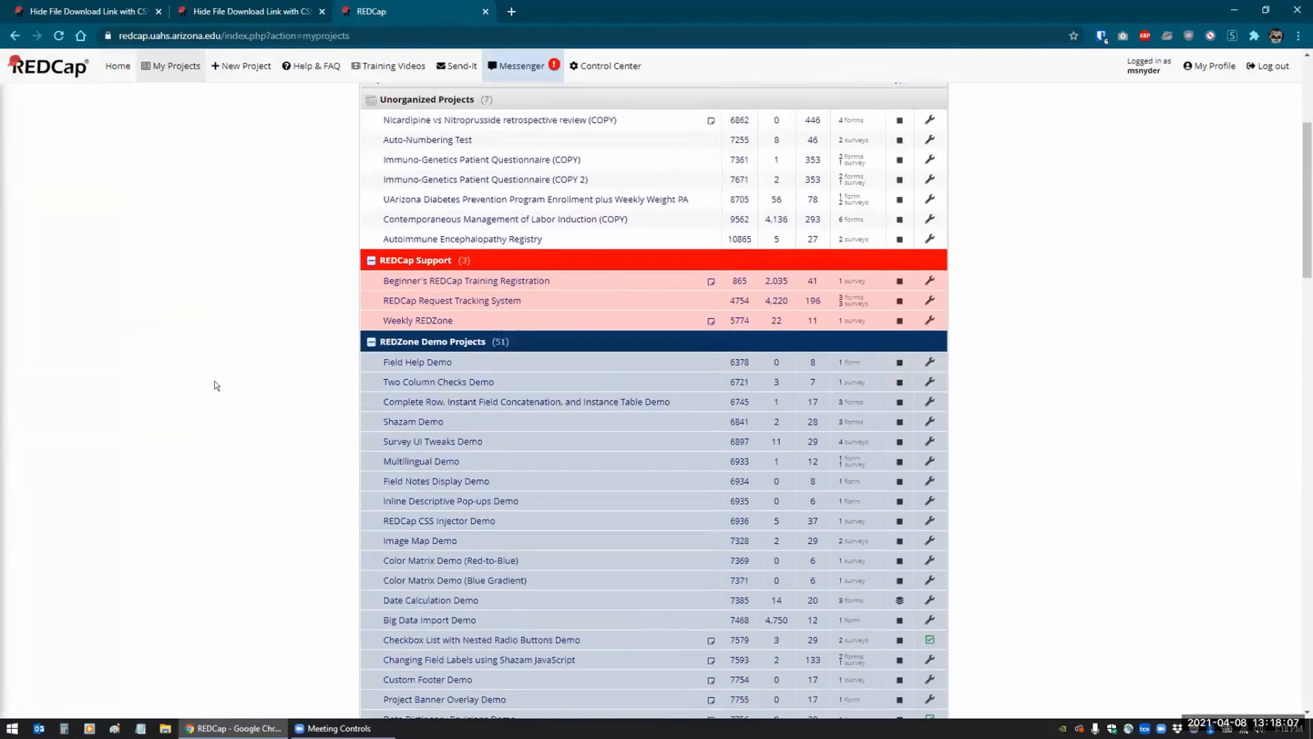
{"action": "scroll", "scroll_direction": "down", "scroll_amount": 3}
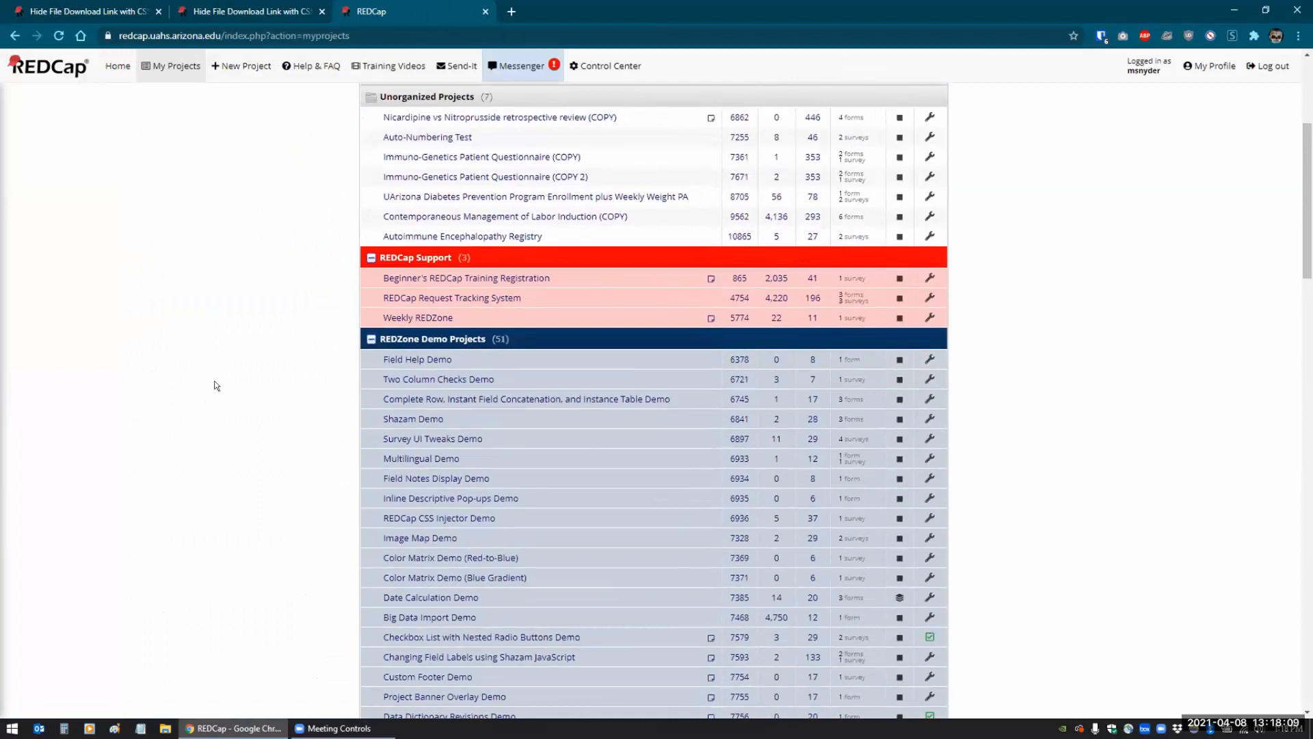
{"action": "type", "text": "matrix"}
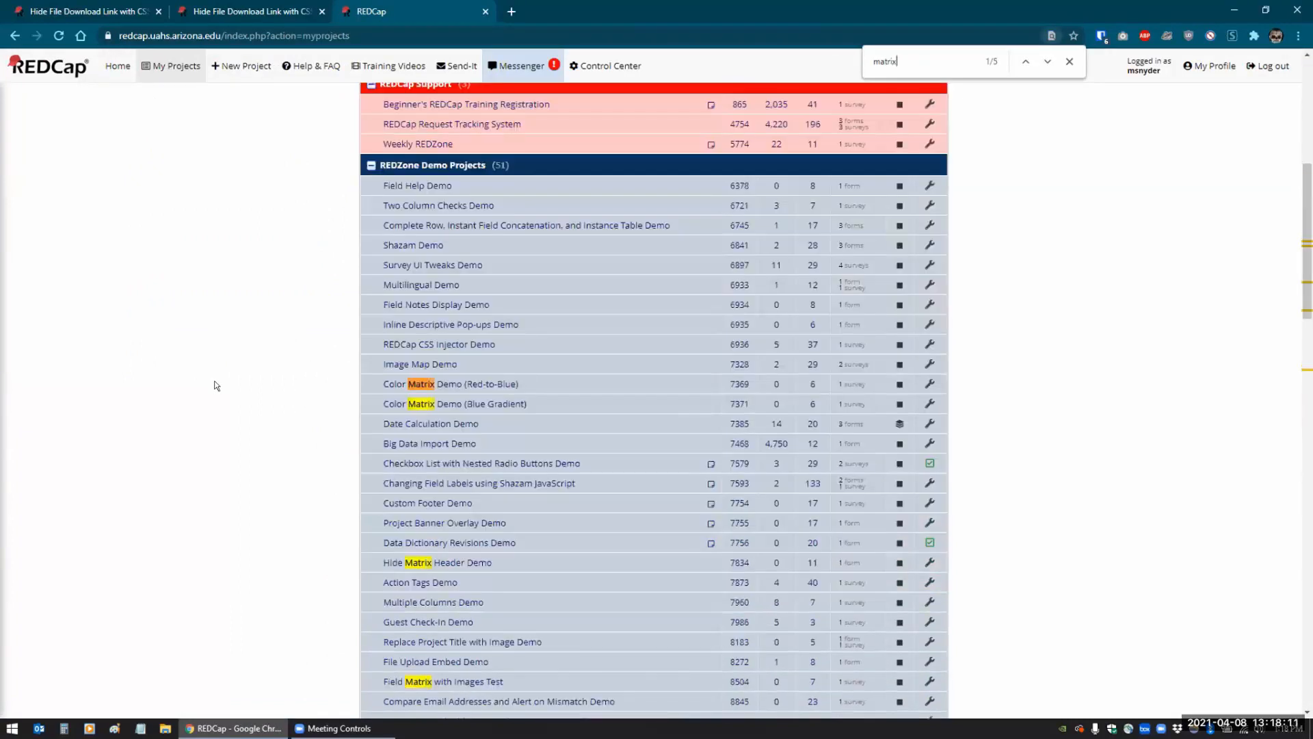
{"action": "scroll", "scroll_direction": "down", "scroll_amount": 3}
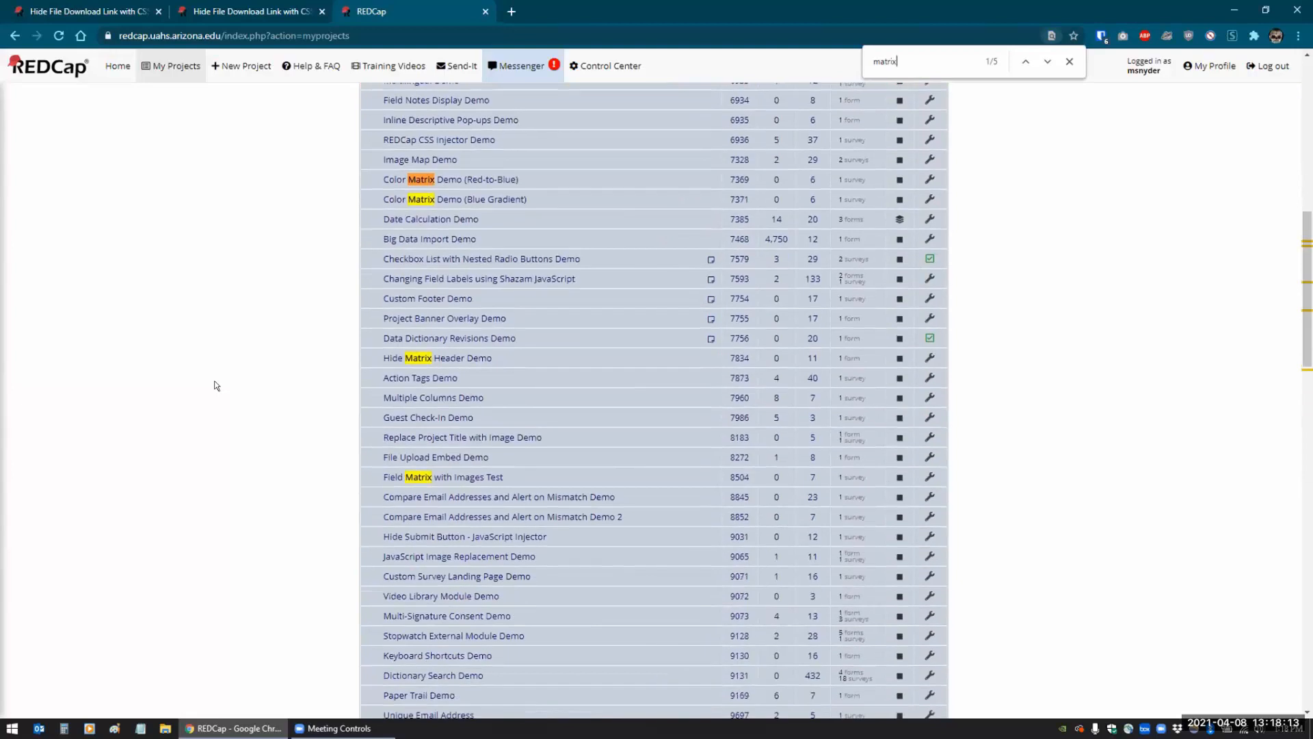
{"action": "left_click", "coordinate": [455, 392]}
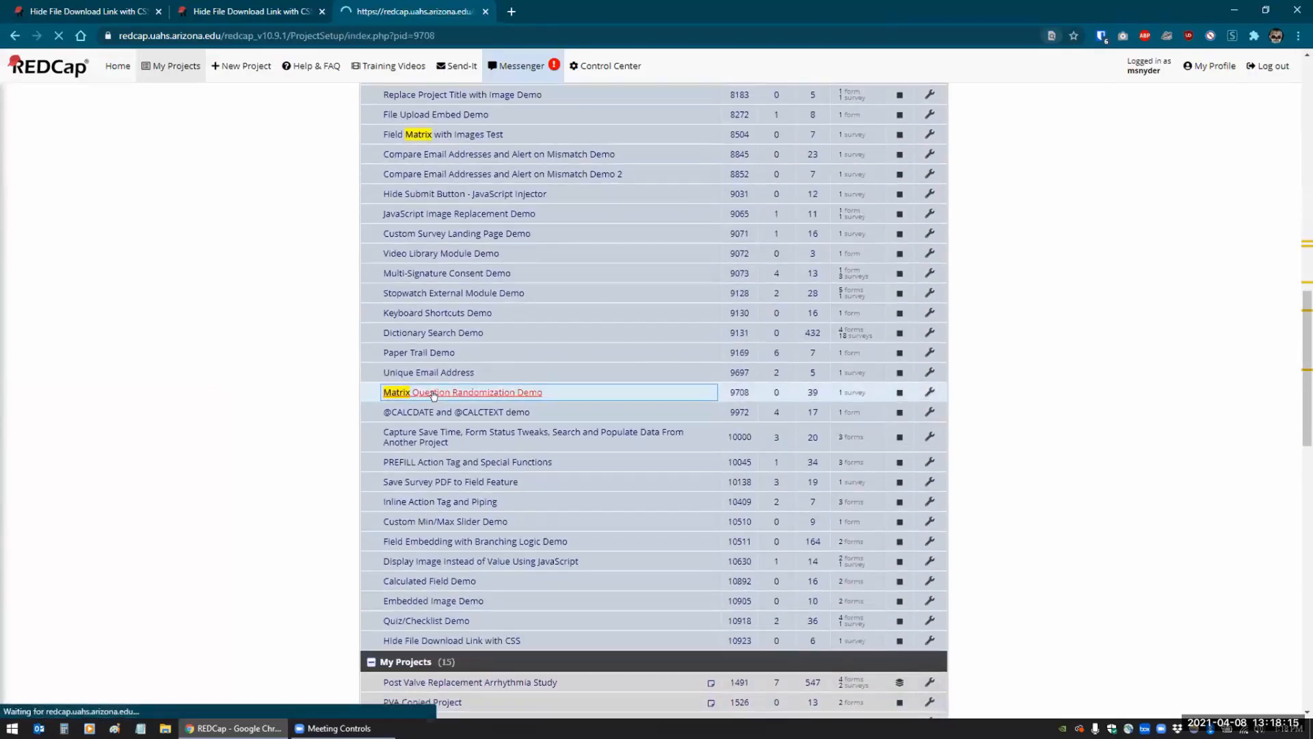
{"action": "left_click", "coordinate": [461, 392]}
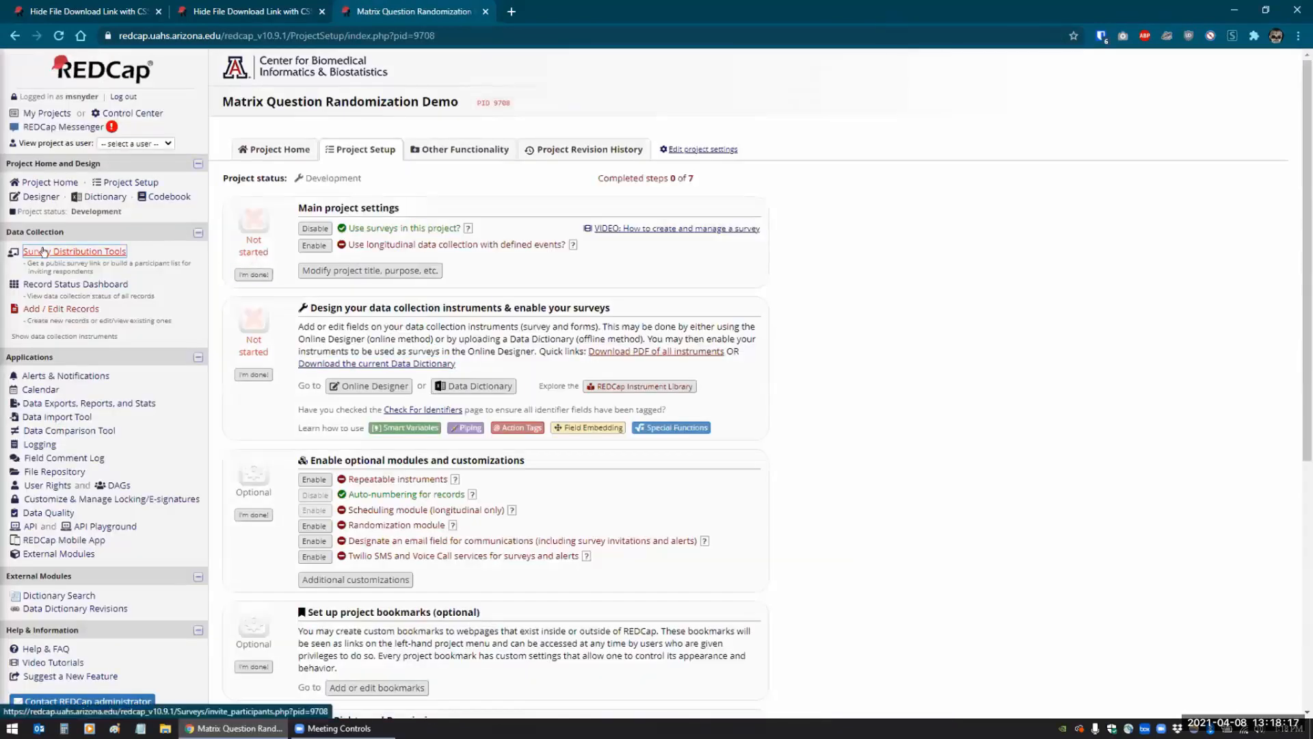
Review the cw_social_influenc matrix rows in Covid Watch Experience, then go to External Modules
{"action": "left_click", "coordinate": [374, 386]}
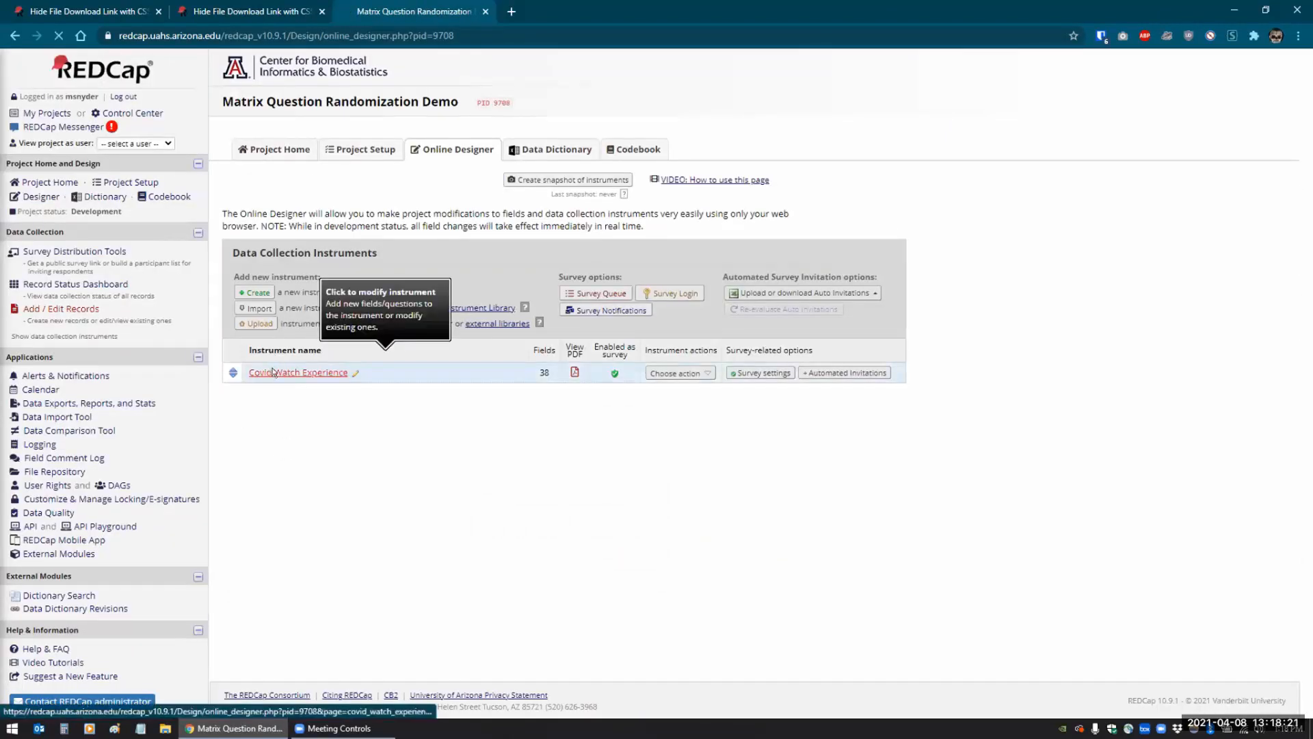
{"action": "left_click", "coordinate": [298, 373]}
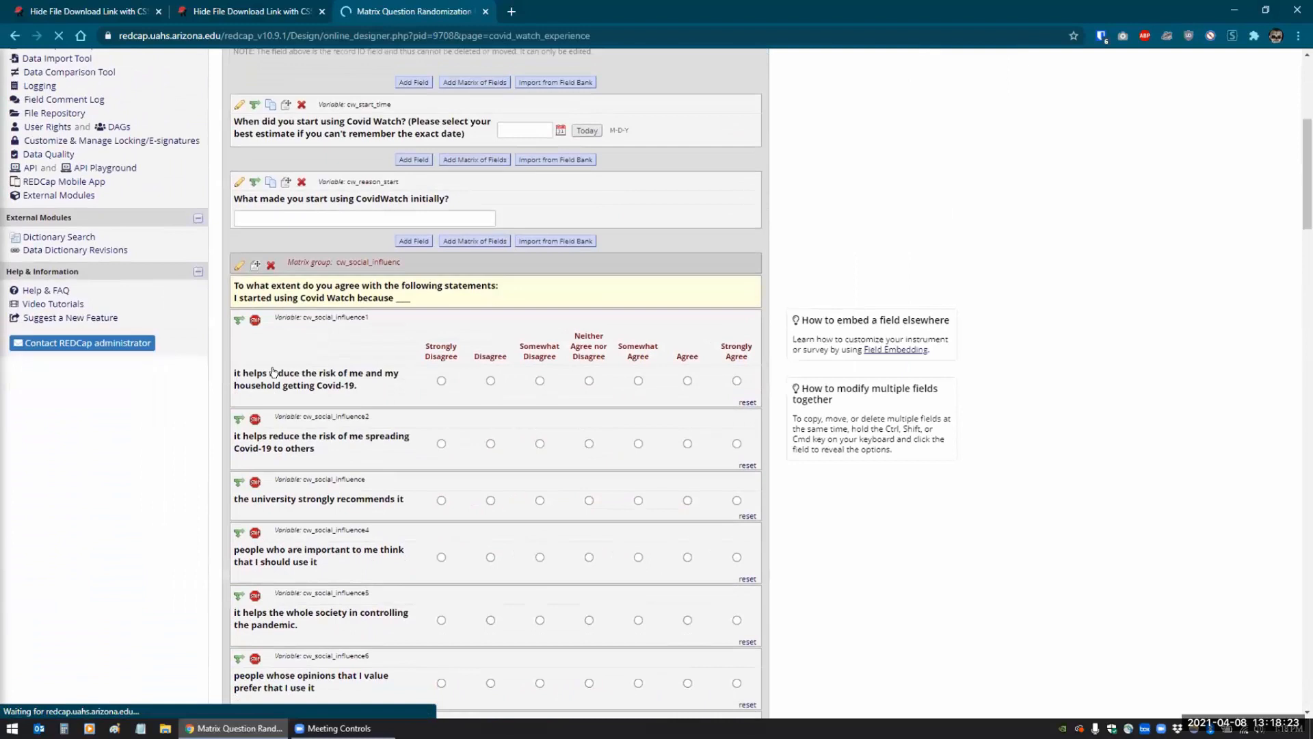
{"action": "scroll", "scroll_direction": "down", "scroll_amount": 3}
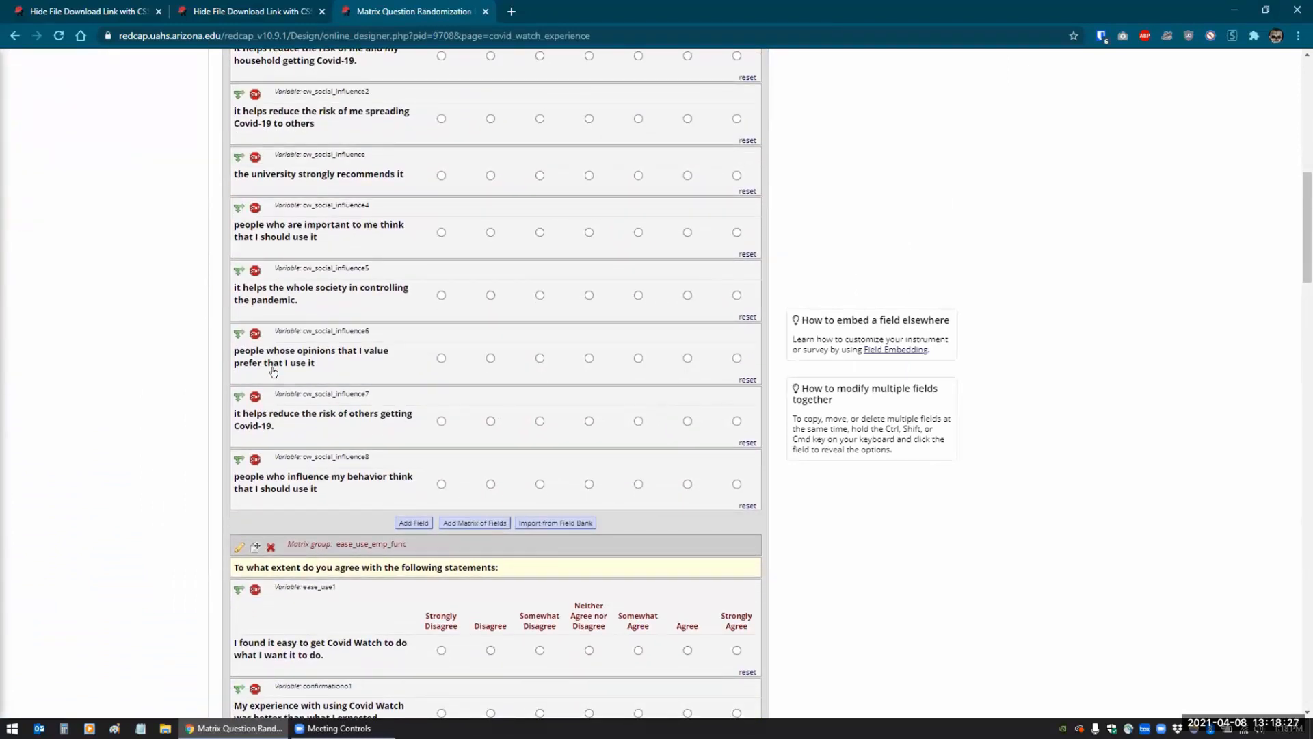
{"action": "scroll", "scroll_direction": "up", "scroll_amount": 3}
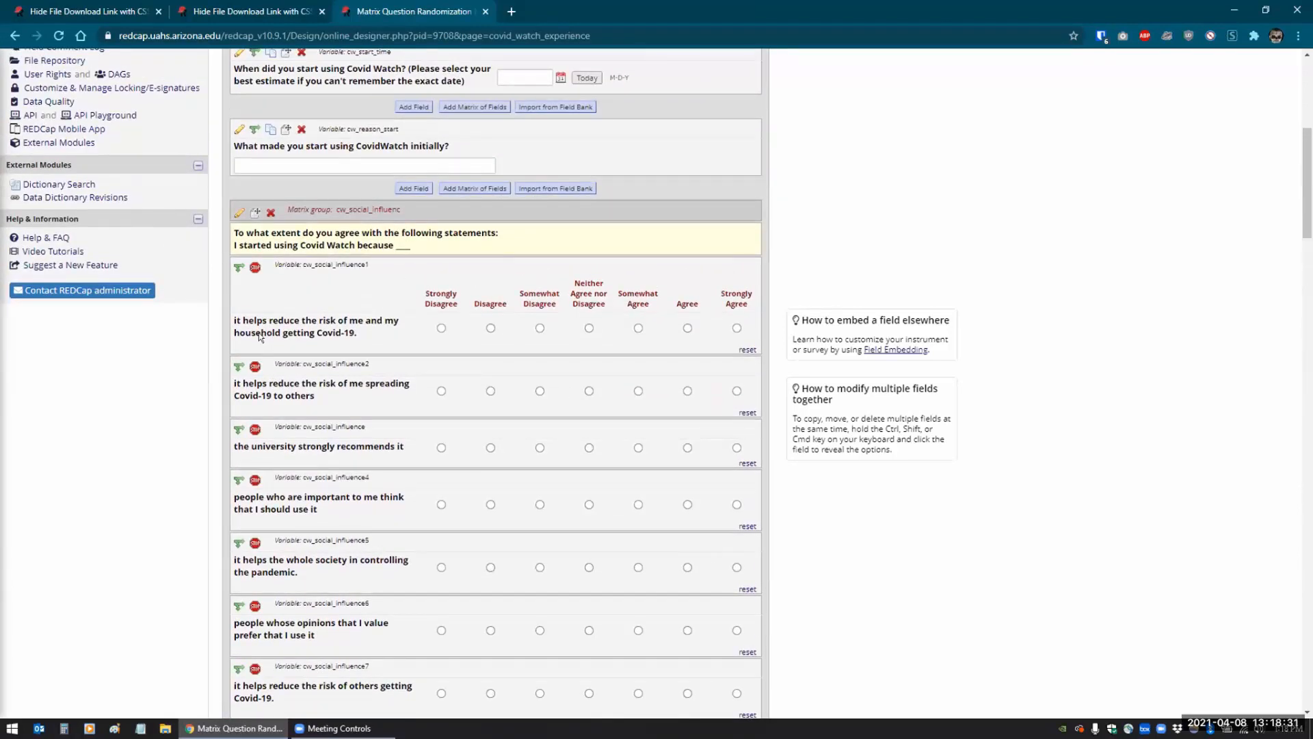
{"action": "mouse_move", "coordinate": [415, 210]}
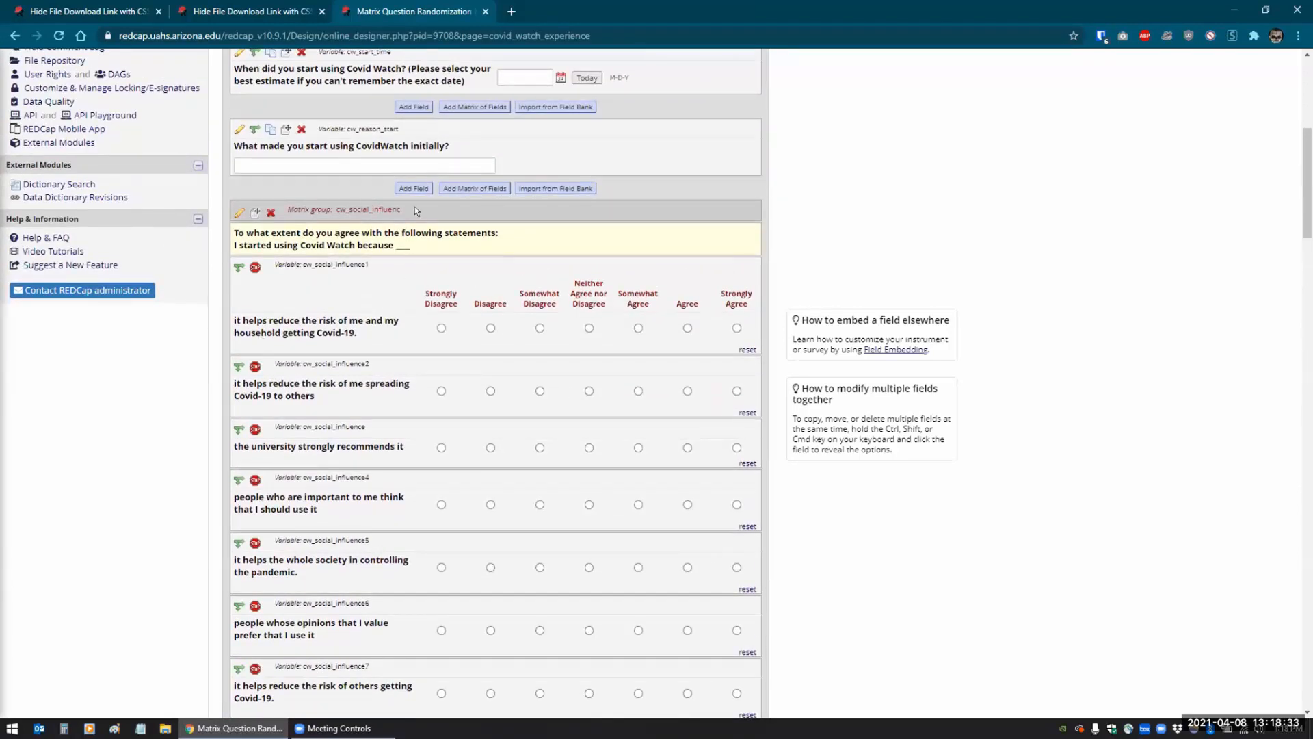
{"action": "mouse_move", "coordinate": [829, 218]}
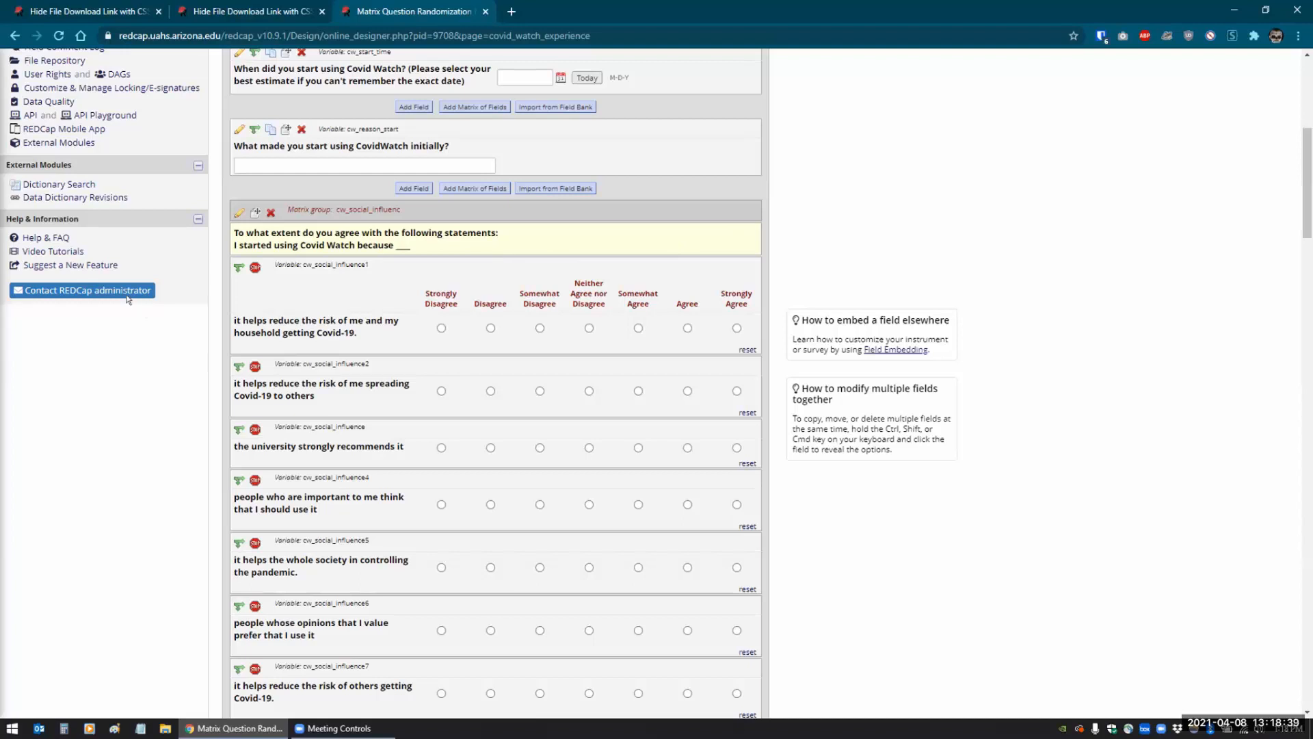
{"action": "scroll", "scroll_direction": "up", "scroll_amount": 3}
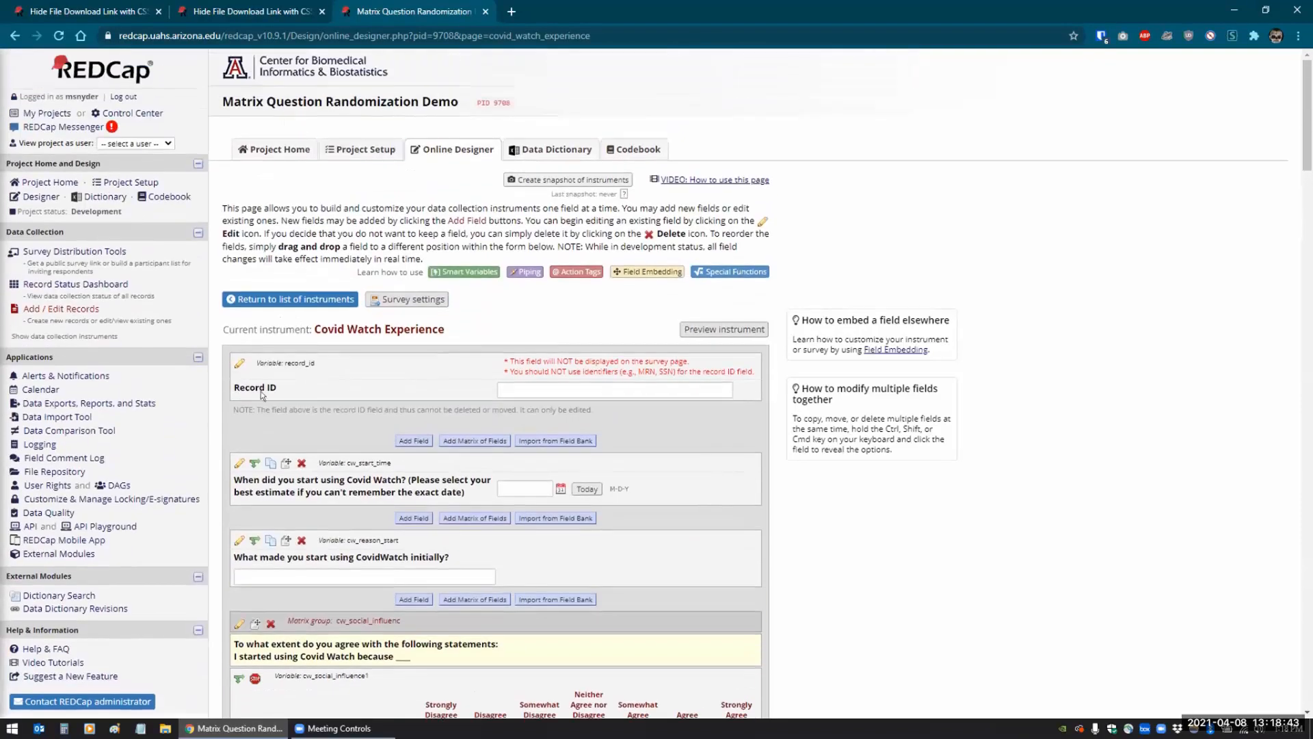
{"action": "left_click", "coordinate": [58, 553]}
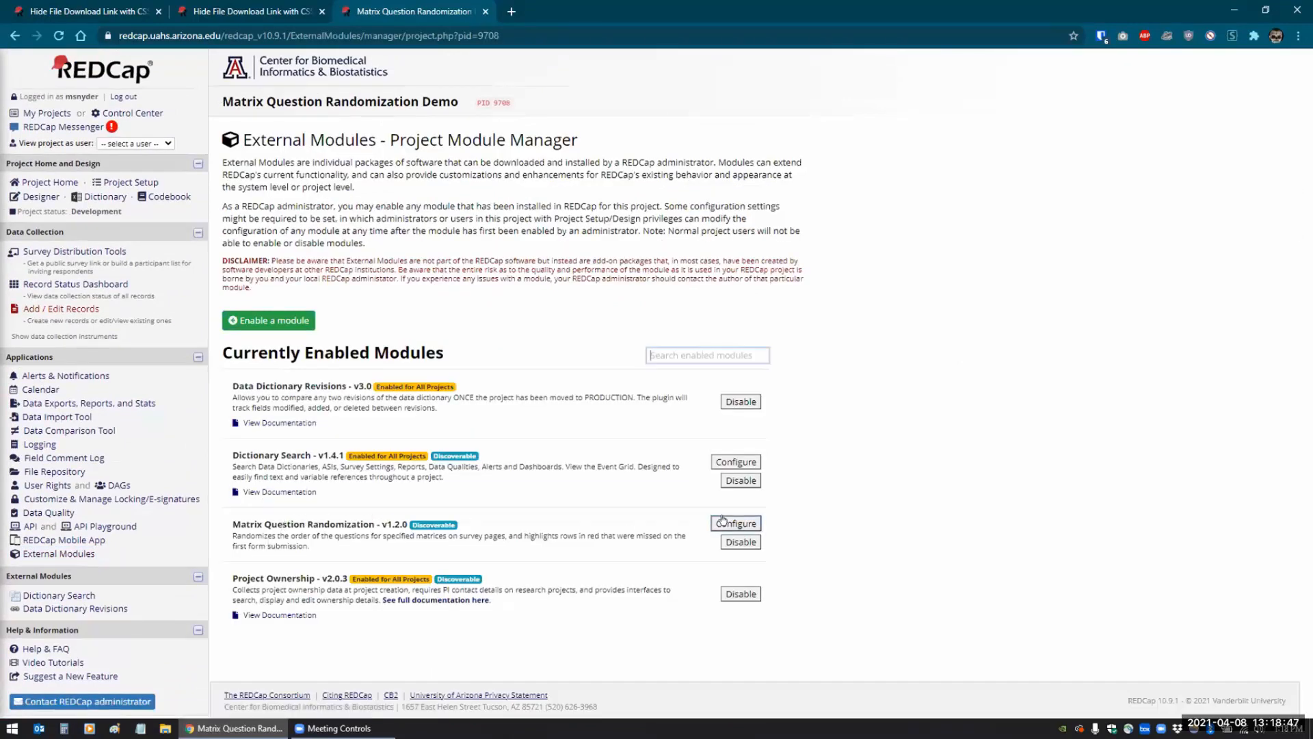
Keep cw_social_influenc as the only matrix group name, removing the extra row, and save
{"action": "left_click", "coordinate": [735, 523]}
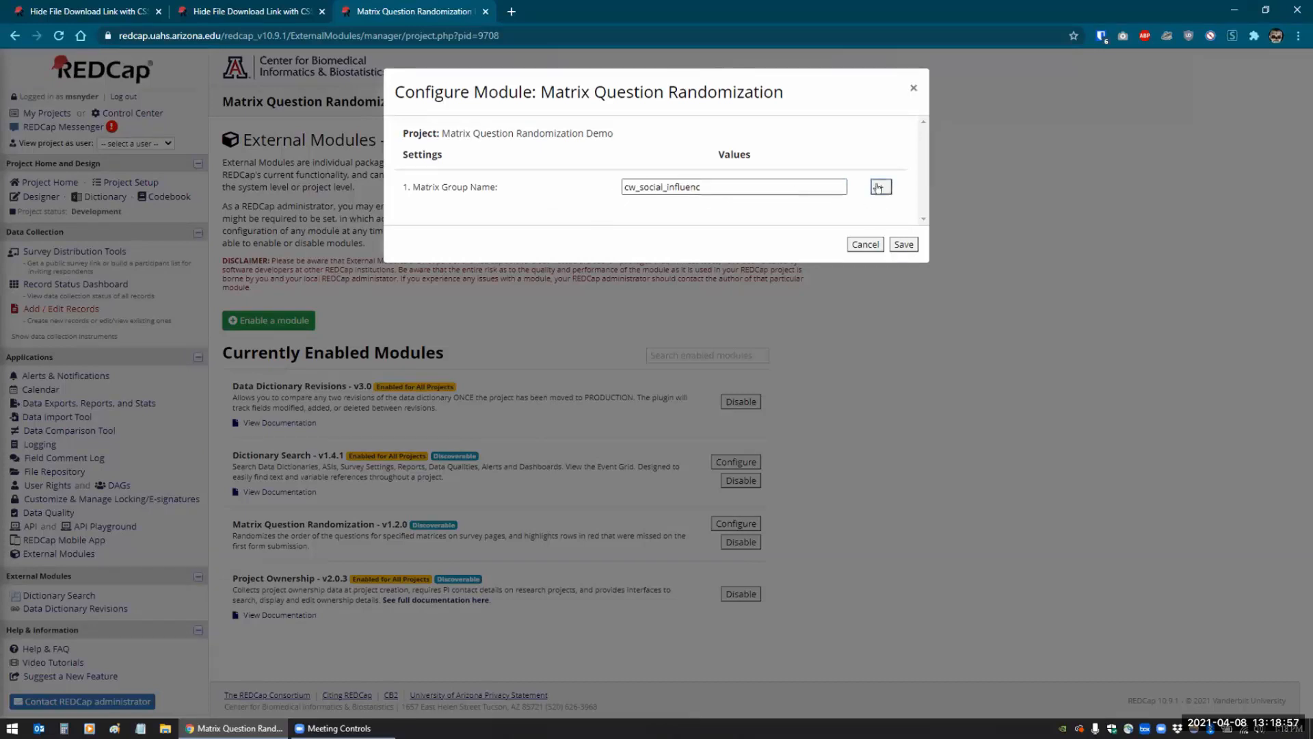
{"action": "left_click", "coordinate": [881, 186]}
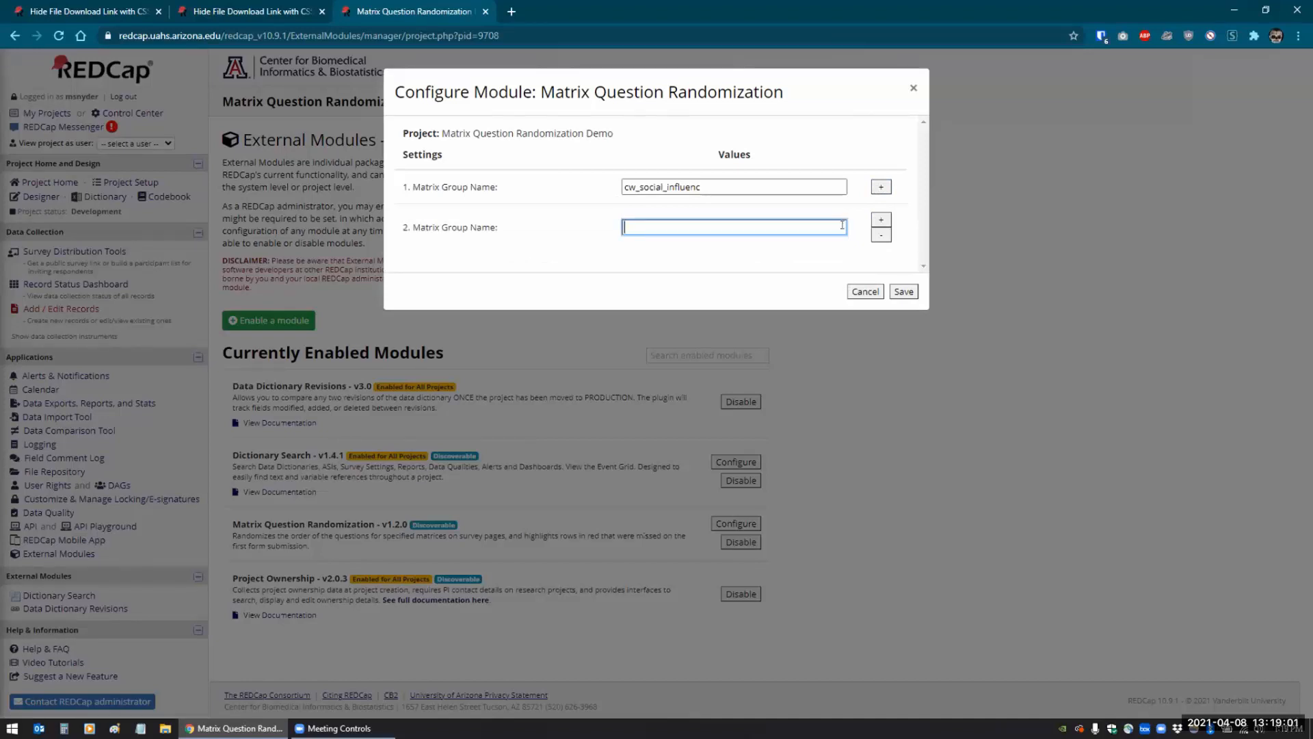
{"action": "left_click", "coordinate": [880, 235]}
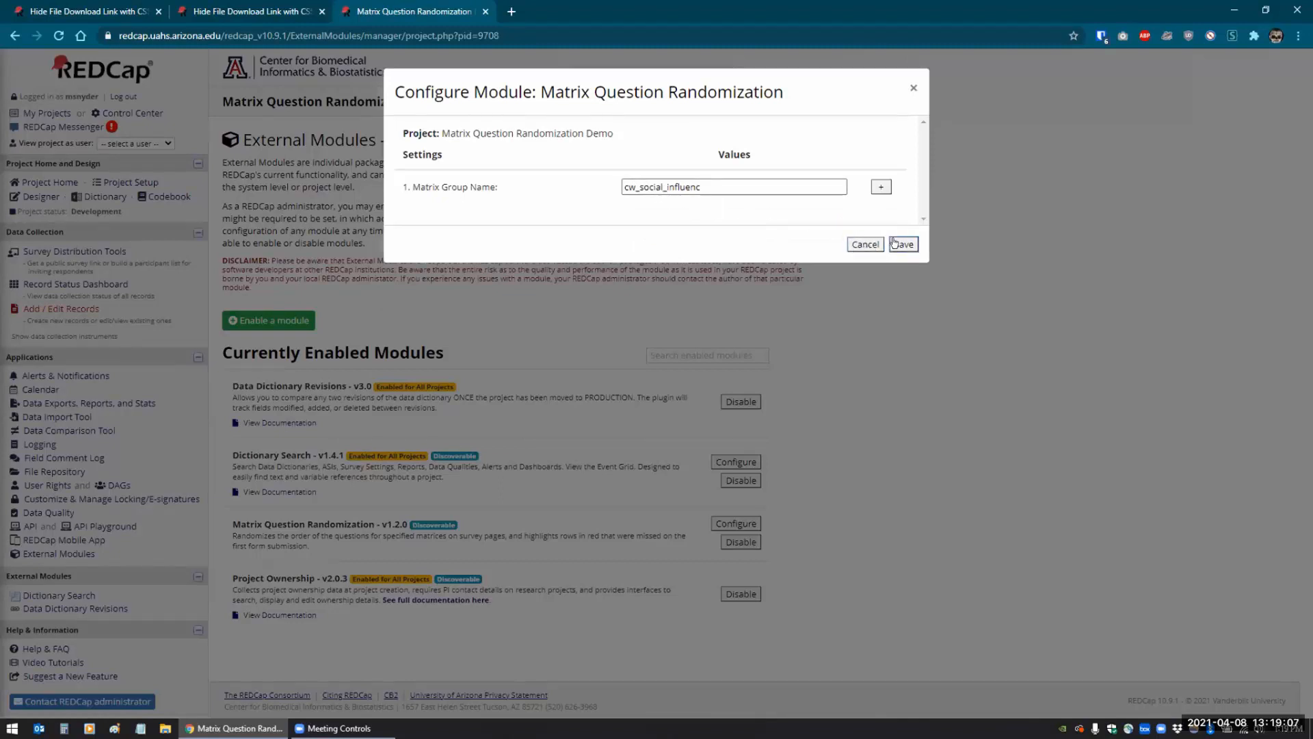
{"action": "left_click", "coordinate": [903, 245]}
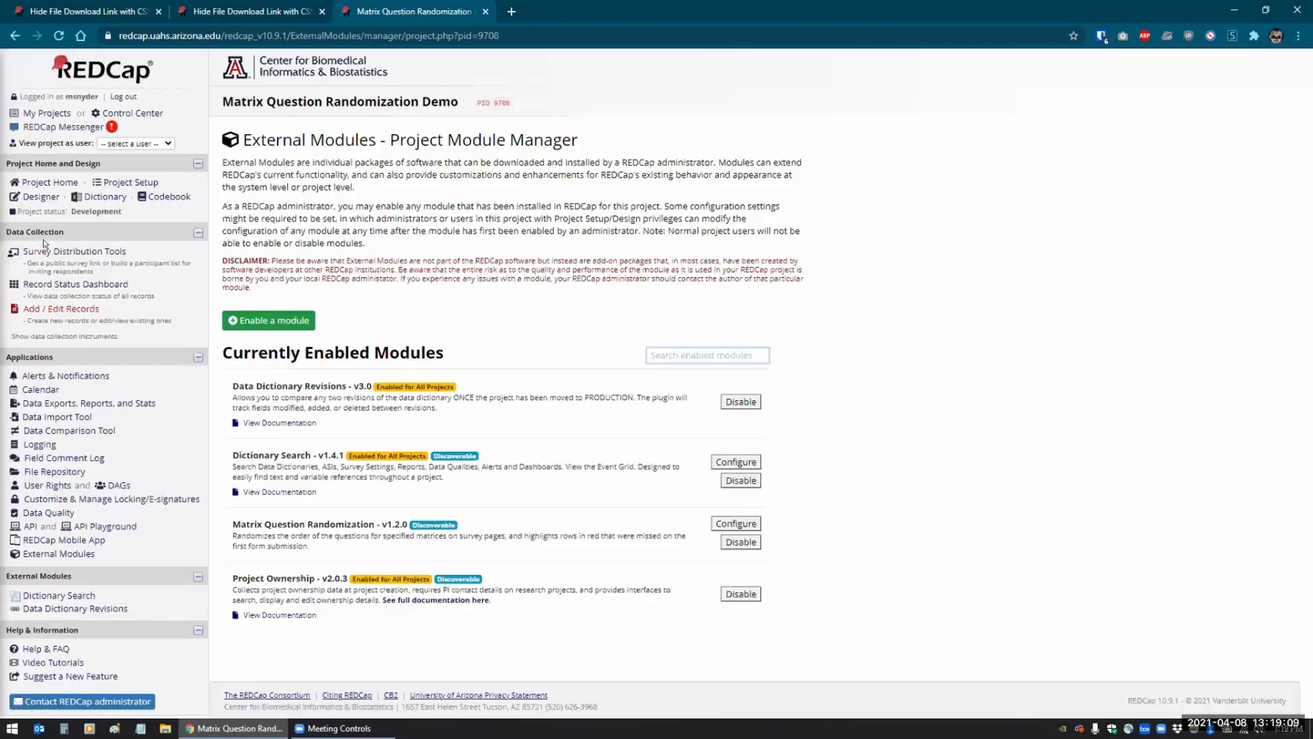
{"action": "mouse_move", "coordinate": [169, 197]}
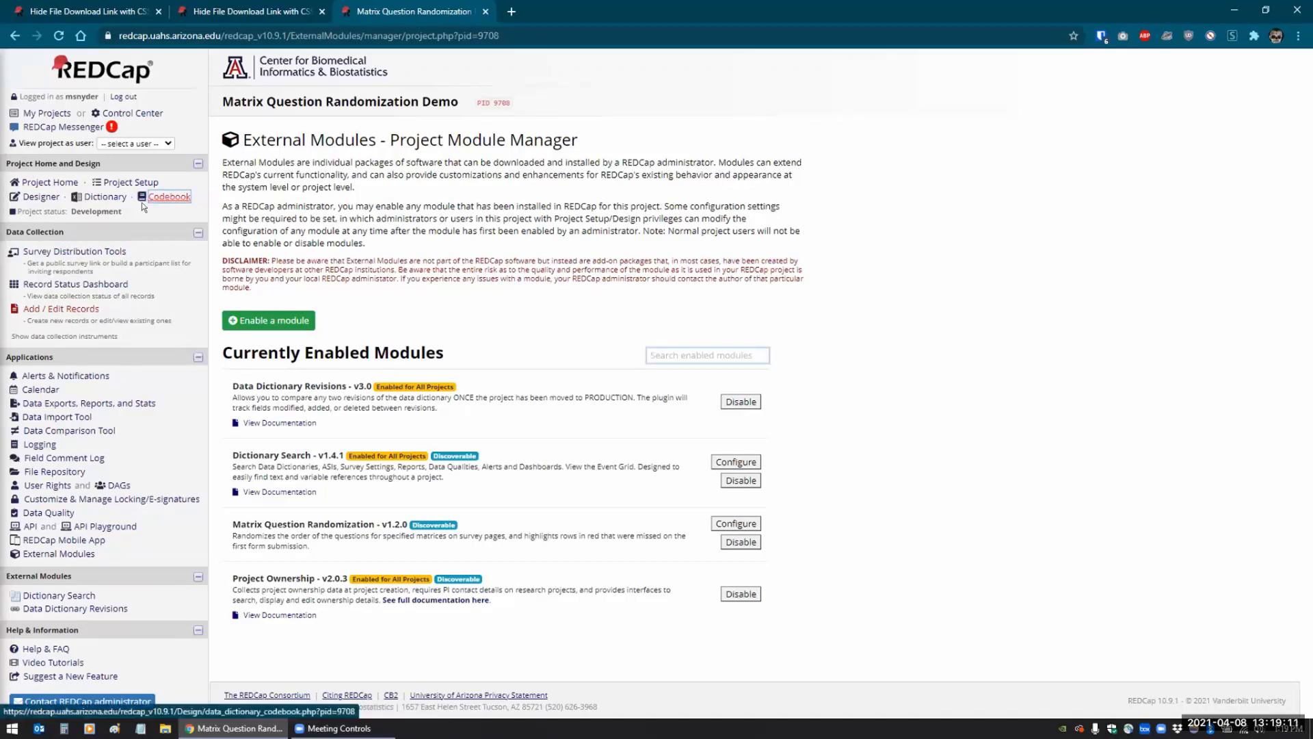
Scroll through the Codebook's cw_social_influence fields and their agreement choices
{"action": "left_click", "coordinate": [167, 197]}
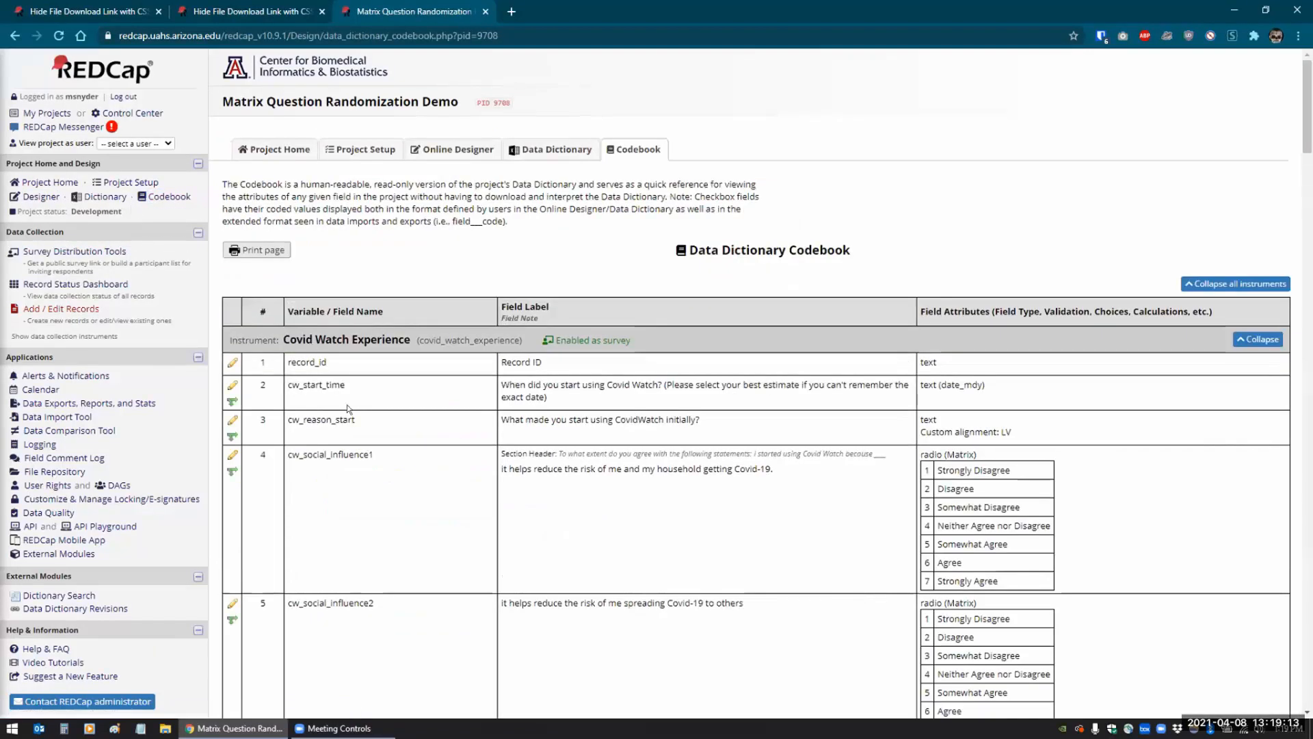
{"action": "scroll", "scroll_direction": "down", "scroll_amount": 3}
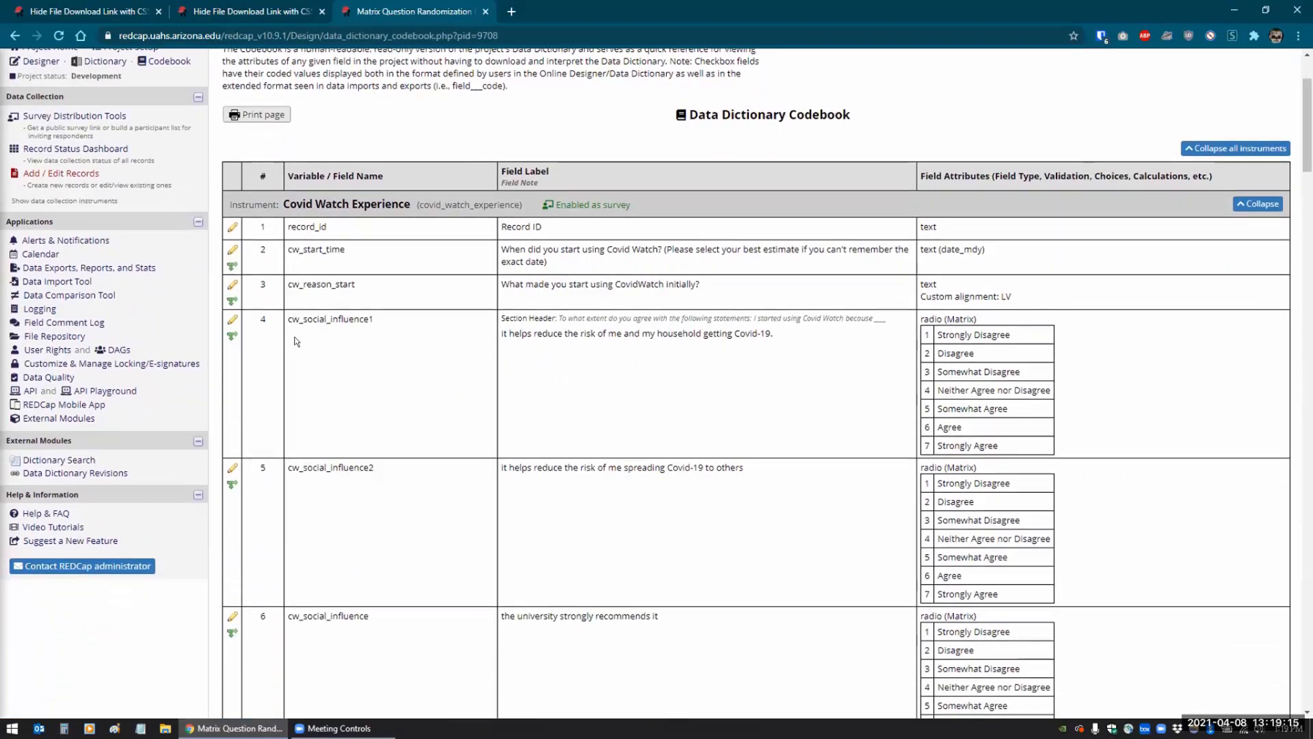
{"action": "scroll", "scroll_direction": "down", "scroll_amount": 3}
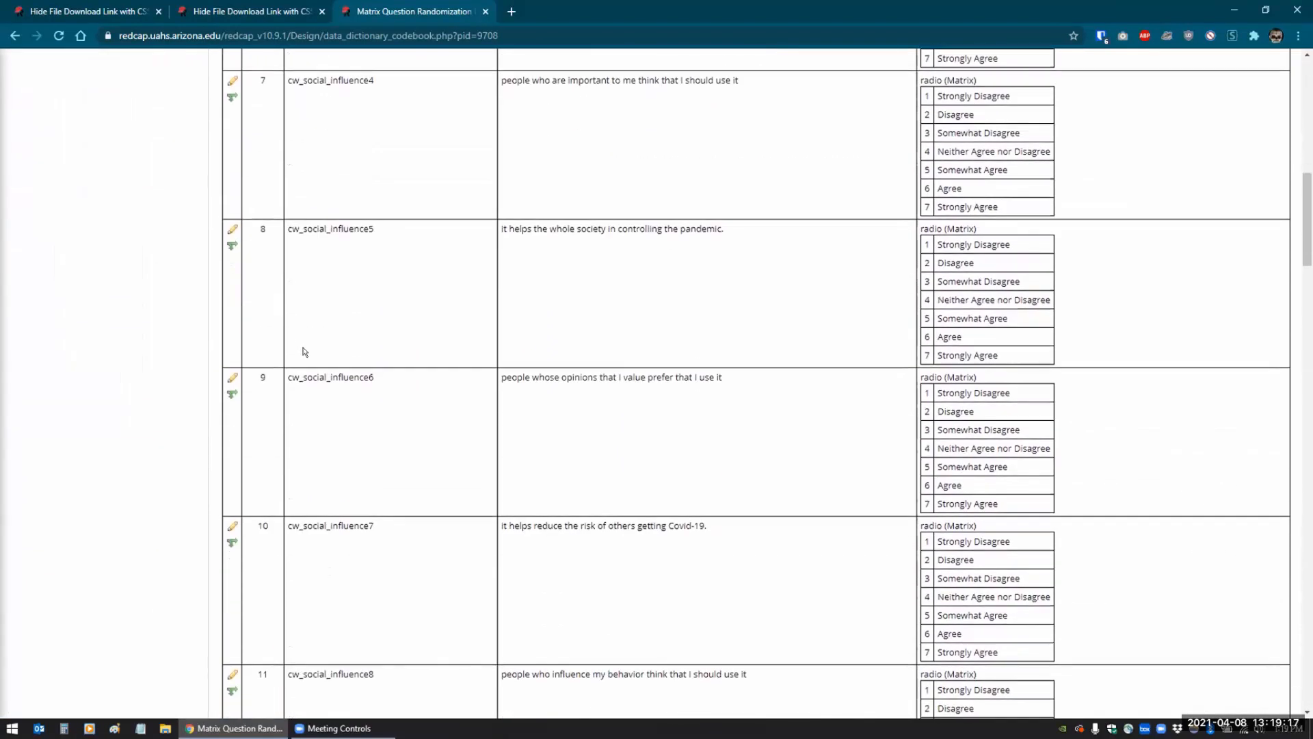
{"action": "scroll", "scroll_direction": "down", "scroll_amount": 3}
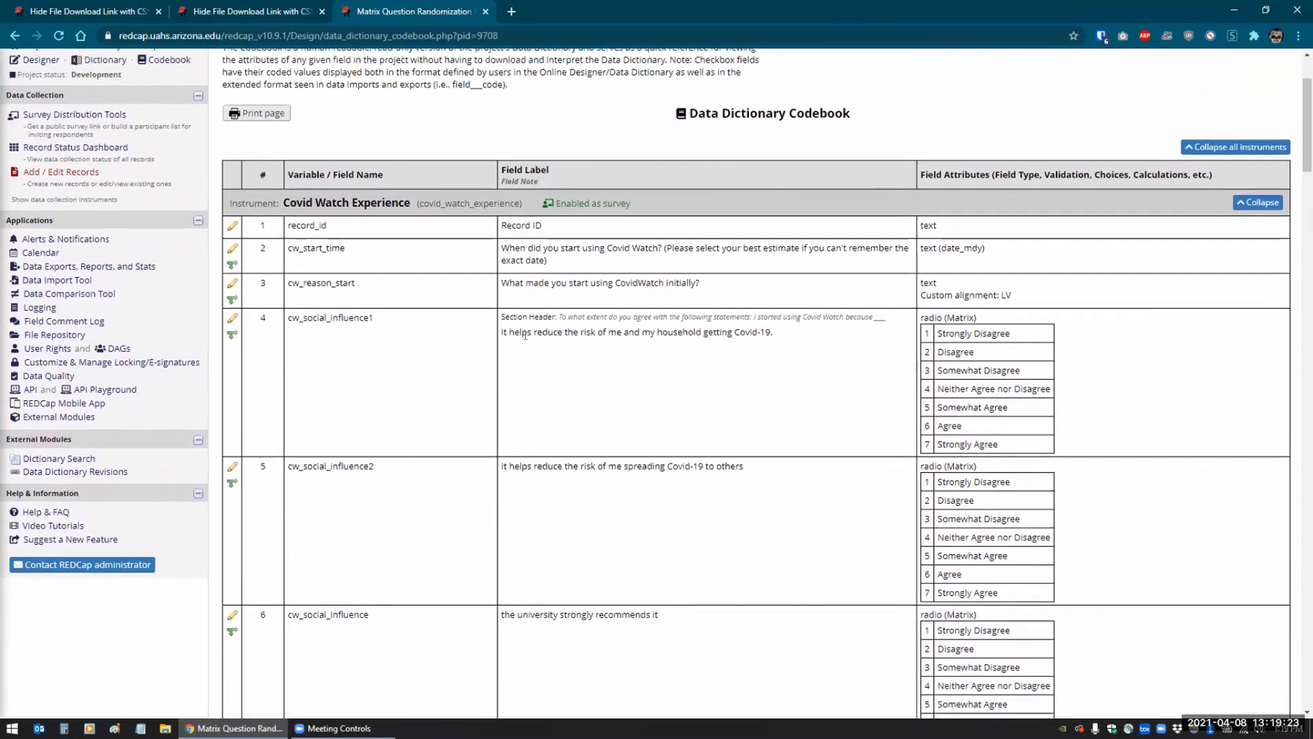
{"action": "mouse_move", "coordinate": [883, 363]}
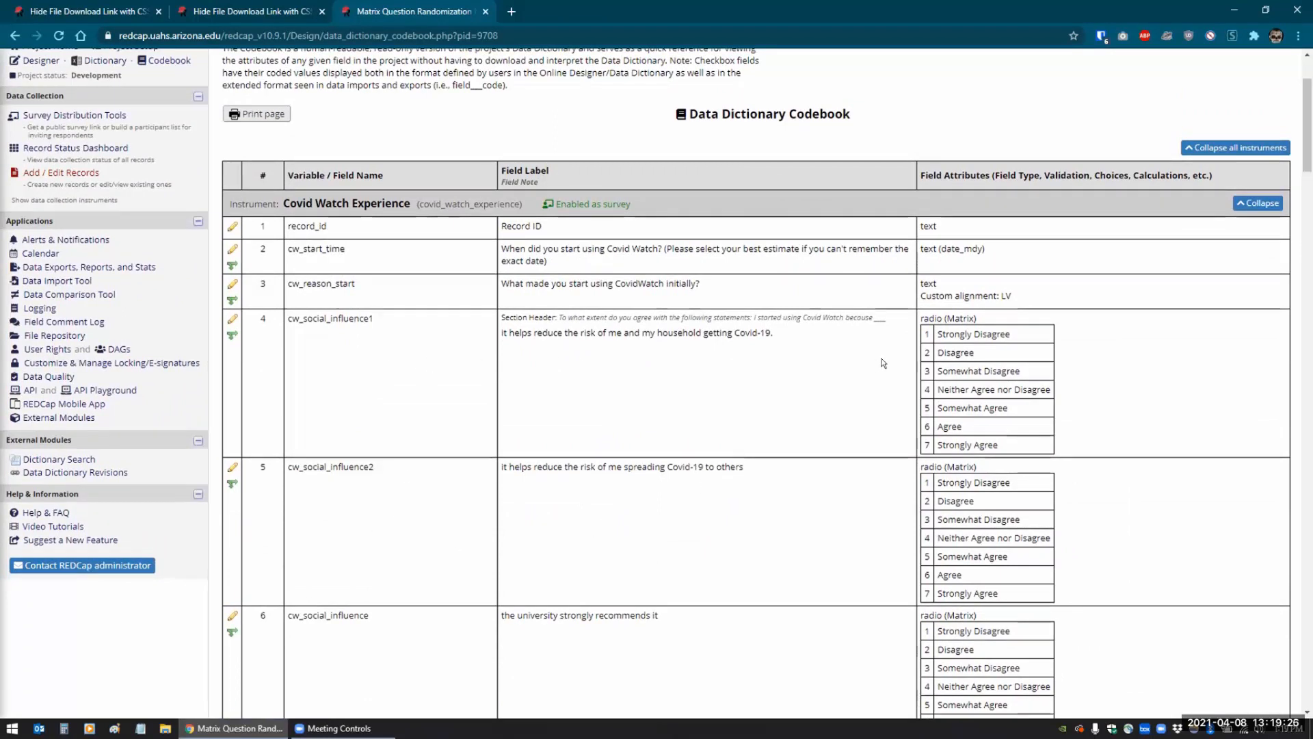
{"action": "mouse_move", "coordinate": [575, 407]}
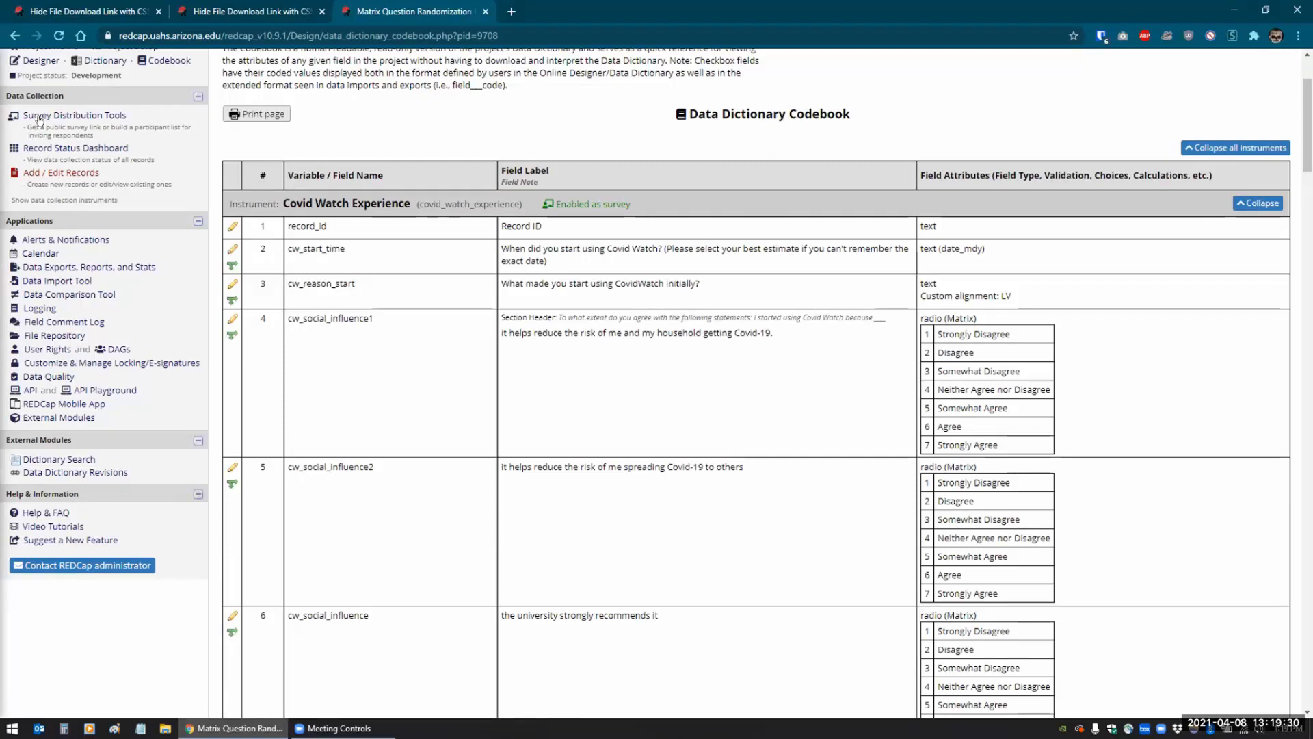
Load the public Covid Watch Experience survey in extra tabs to compare shuffled matrix rows
{"action": "left_click", "coordinate": [74, 115]}
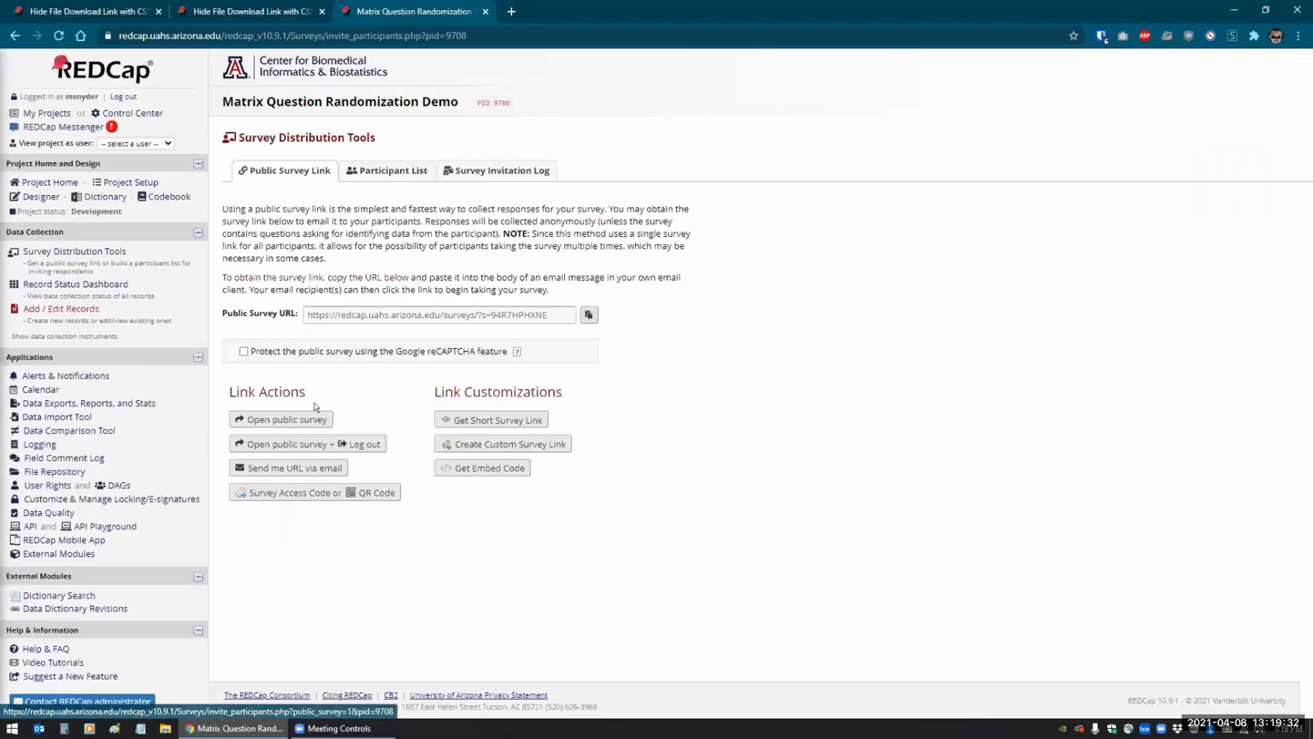
{"action": "left_click", "coordinate": [281, 419]}
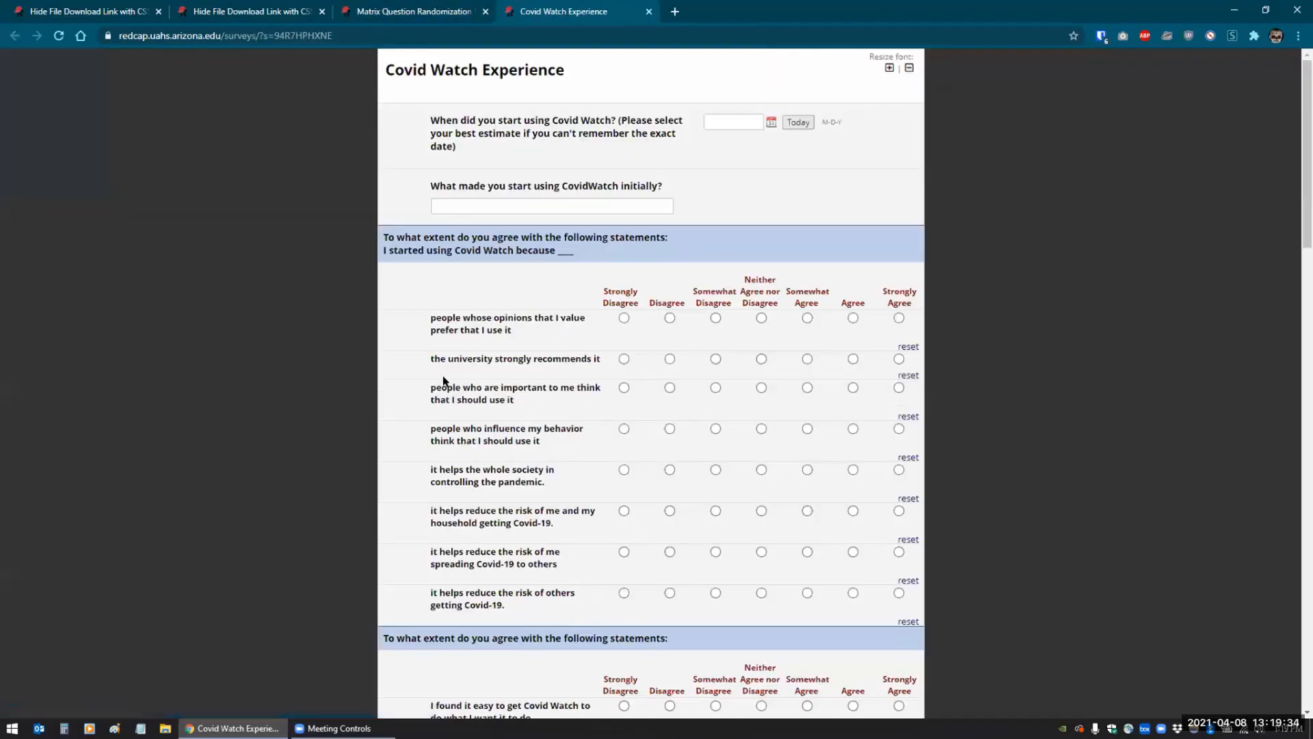
{"action": "scroll", "scroll_direction": "down", "scroll_amount": 3}
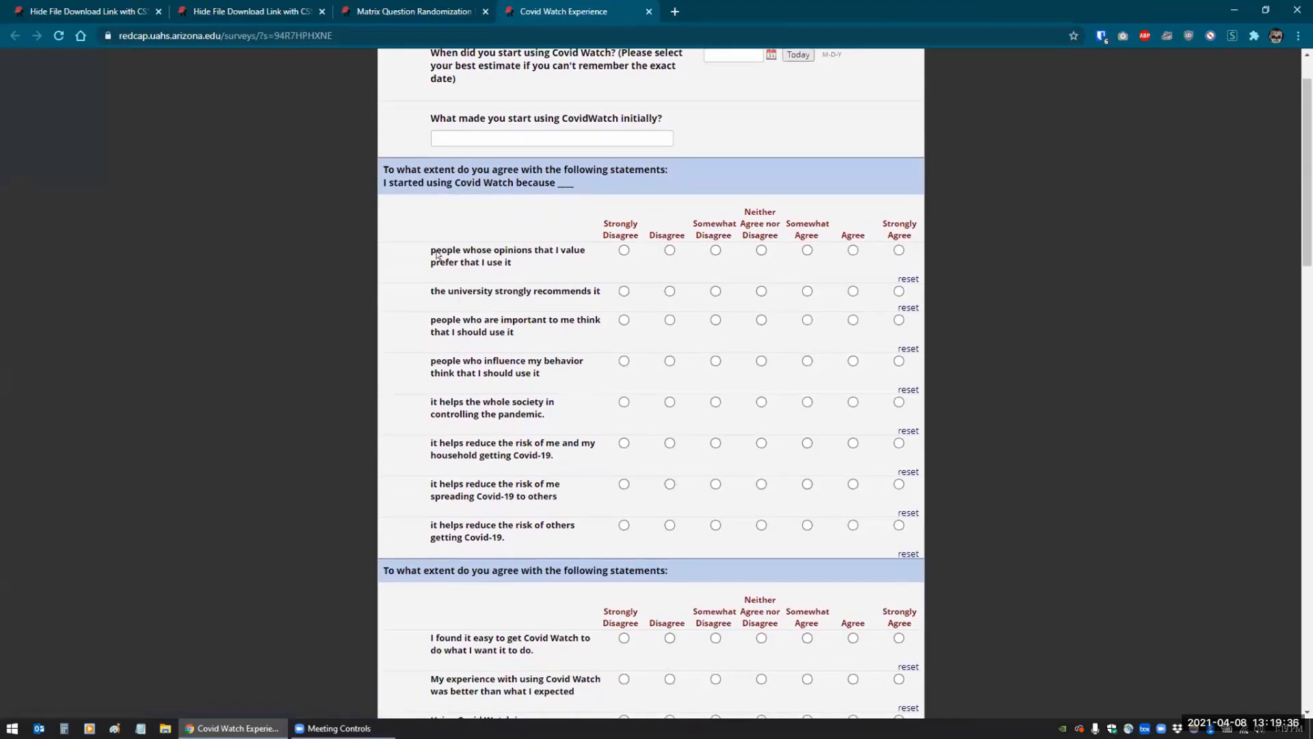
{"action": "mouse_move", "coordinate": [436, 269]}
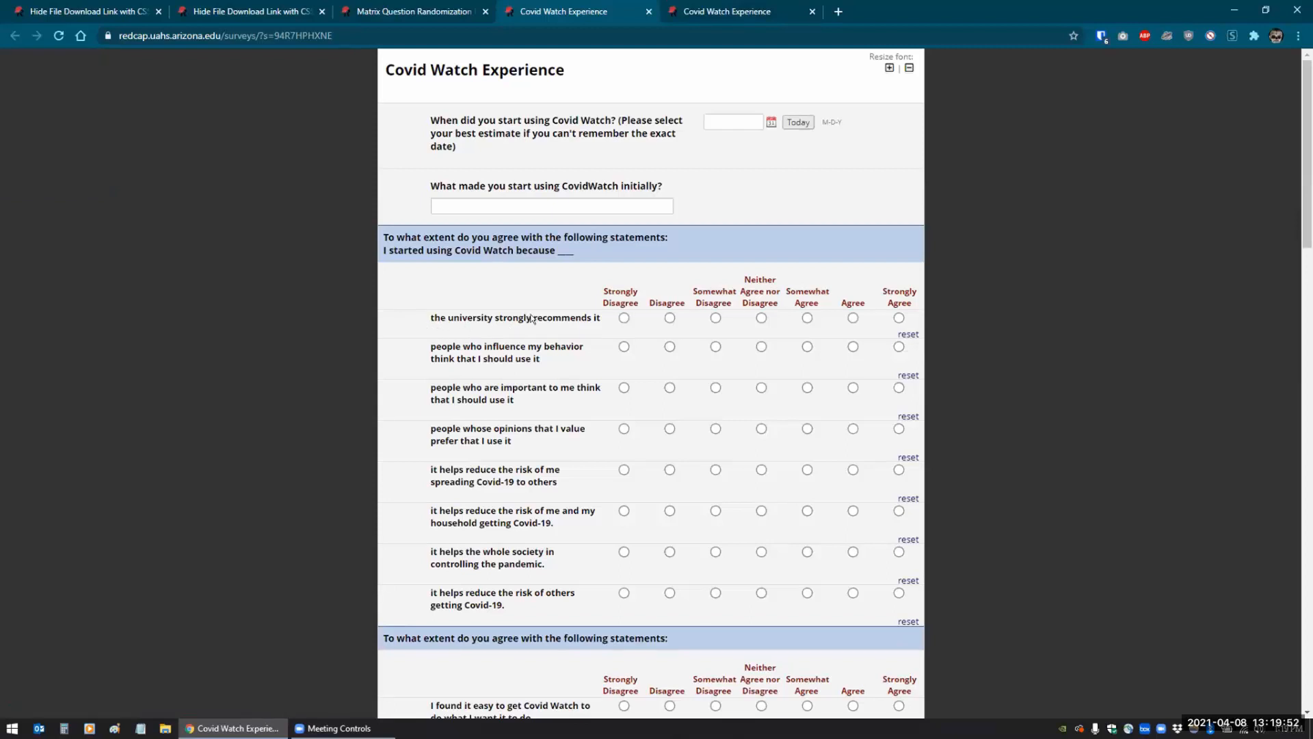
{"action": "left_click", "coordinate": [248, 11]}
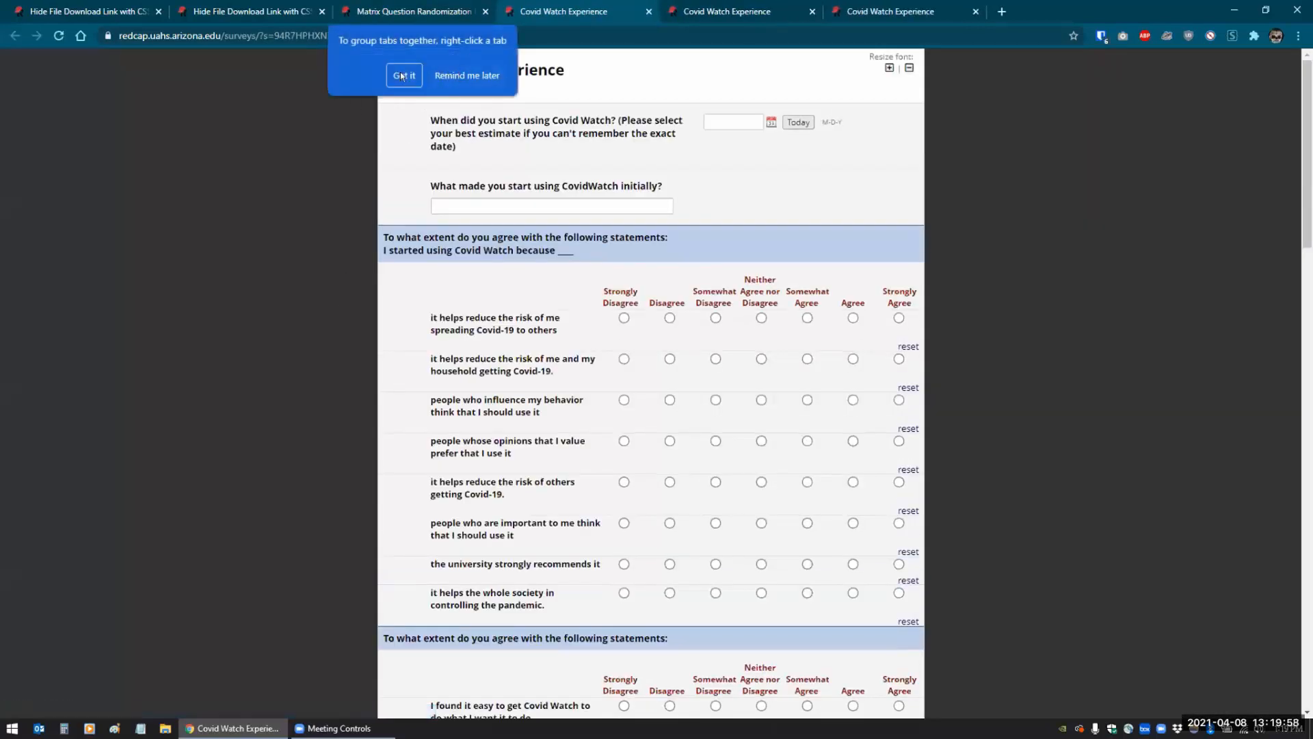
{"action": "left_click", "coordinate": [403, 75]}
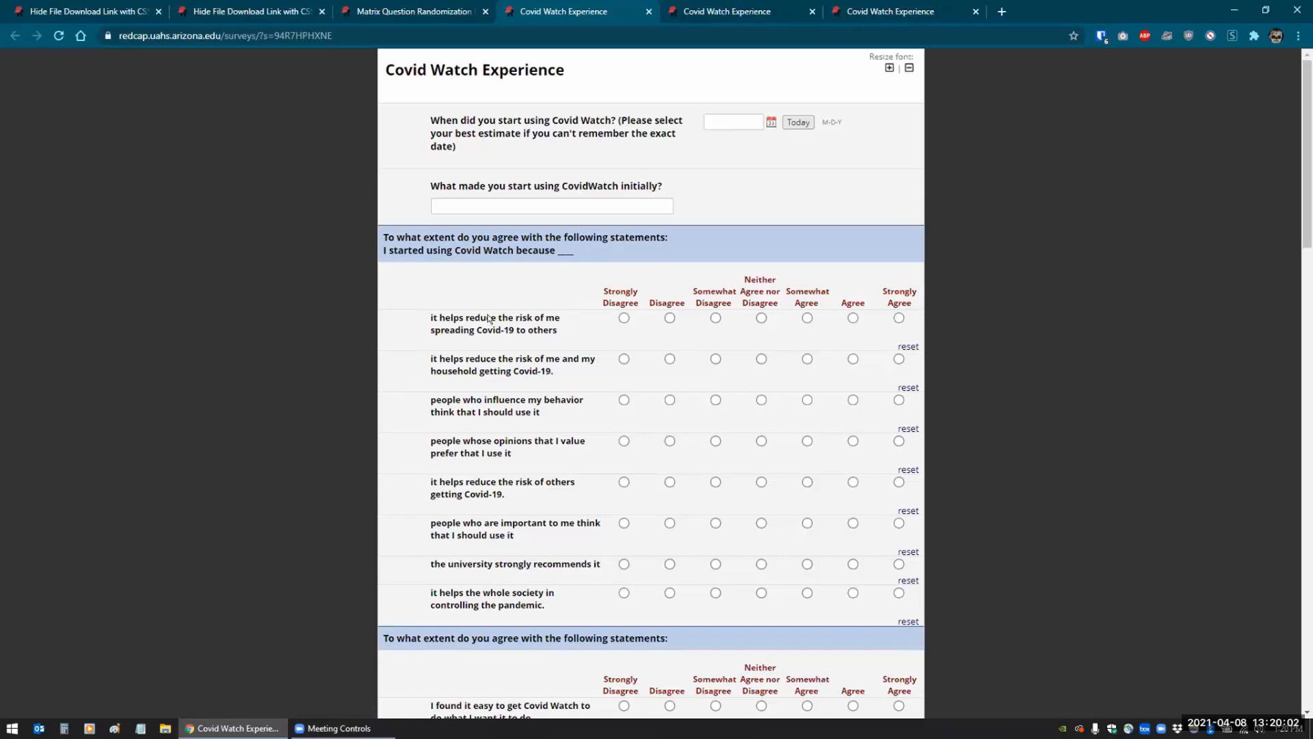
{"action": "mouse_move", "coordinate": [396, 581]}
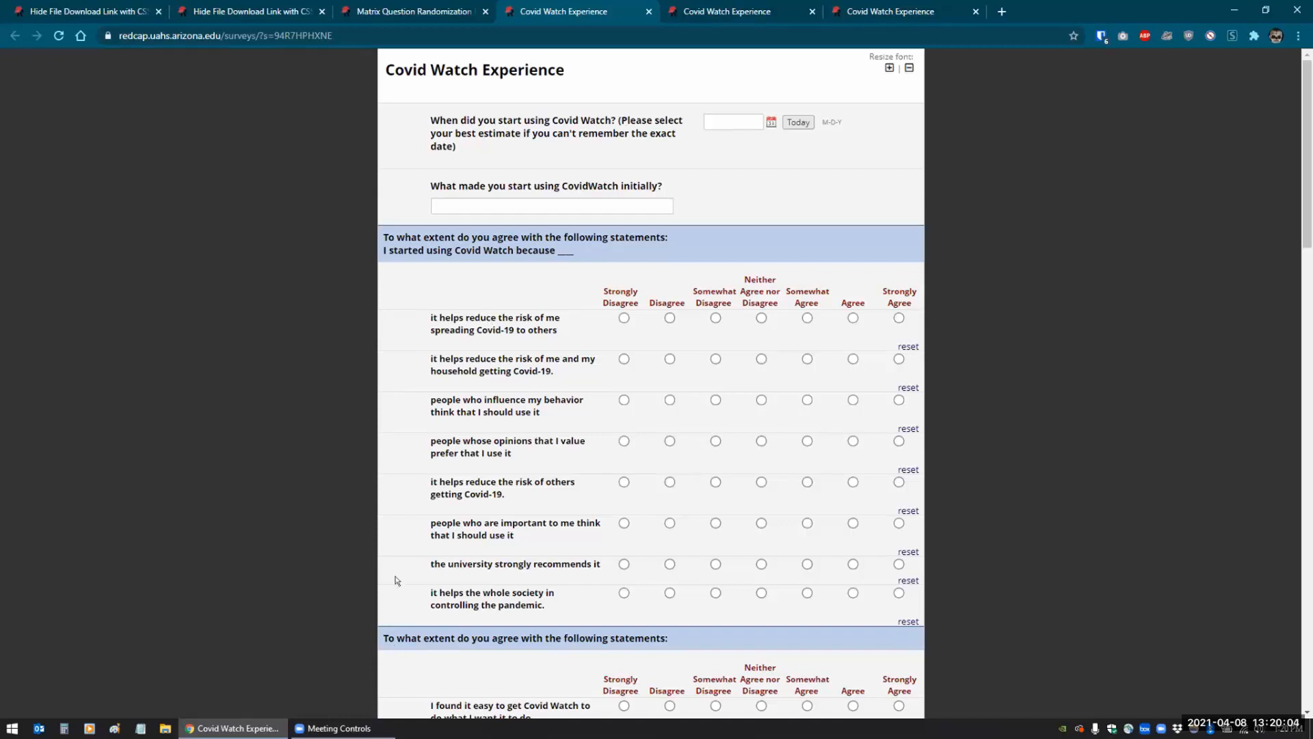
{"action": "mouse_move", "coordinate": [531, 537]}
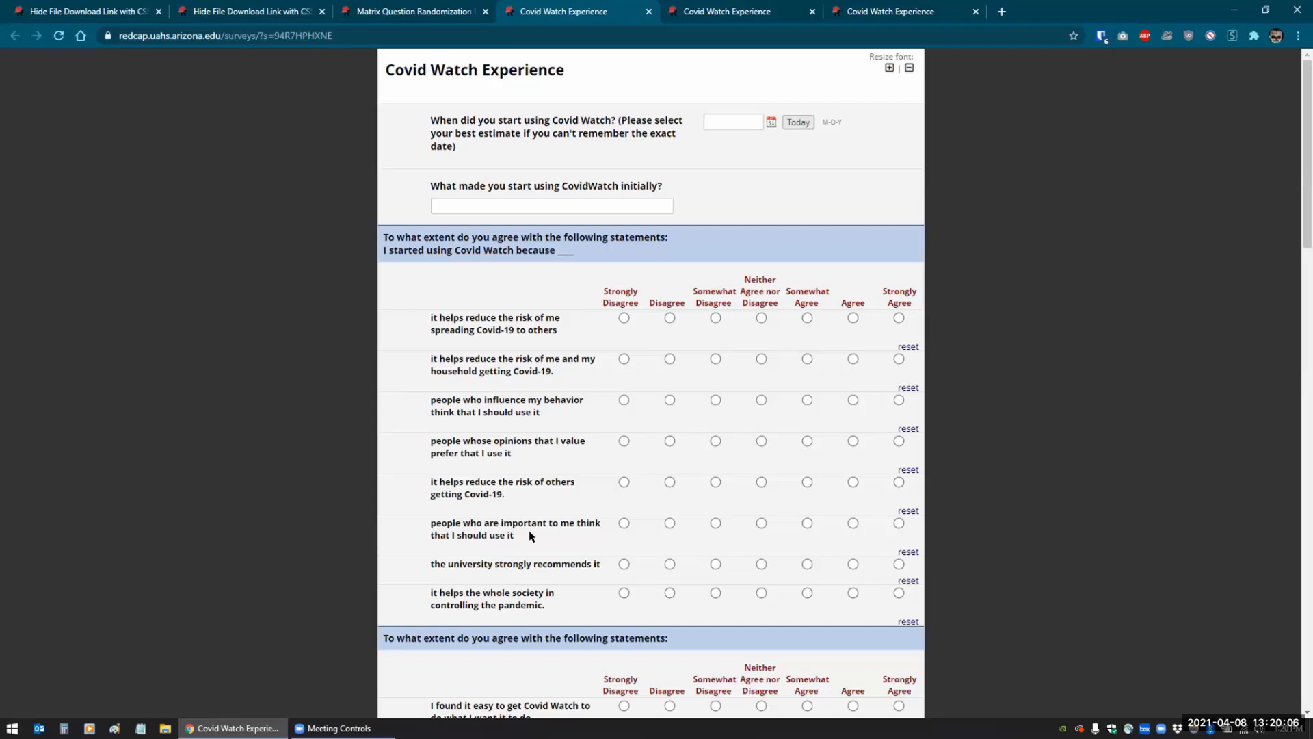
{"action": "mouse_move", "coordinate": [947, 36]}
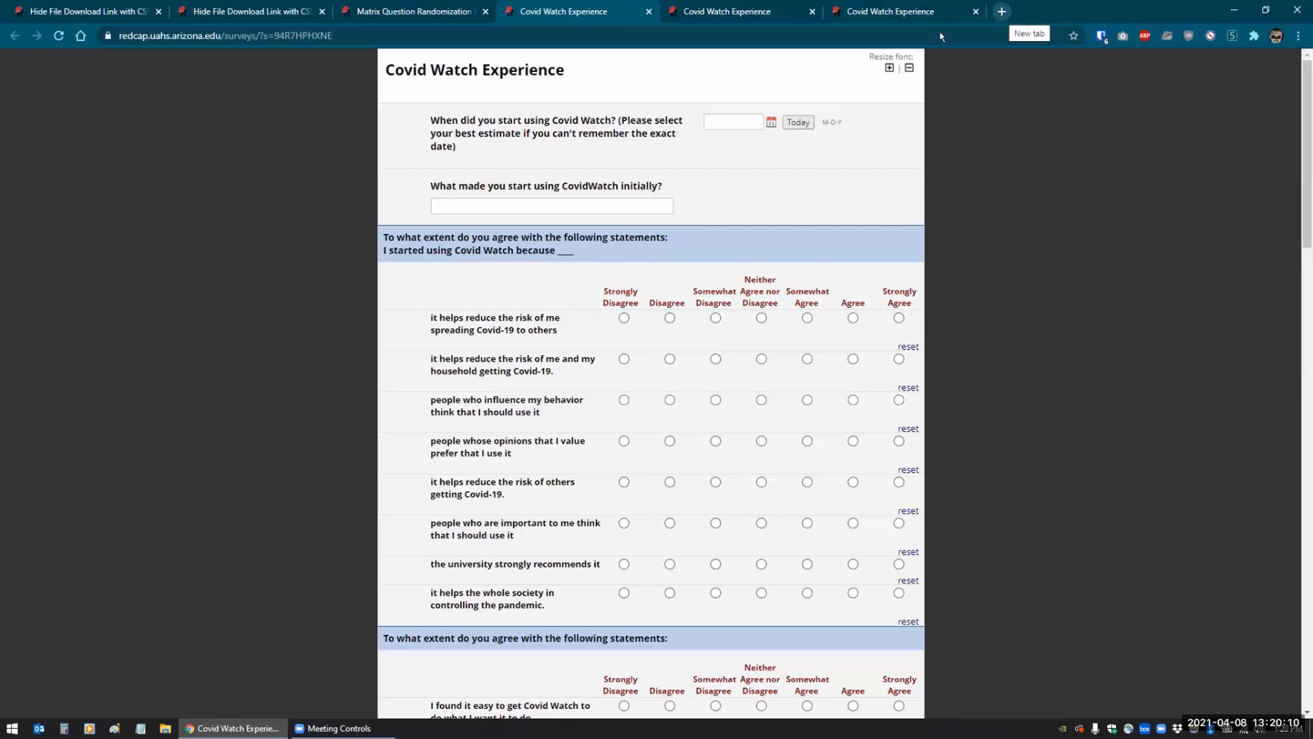
Open the CB2 REDCap tutorials site in a new tab, then return to the Designer
{"action": "left_click", "coordinate": [1000, 11]}
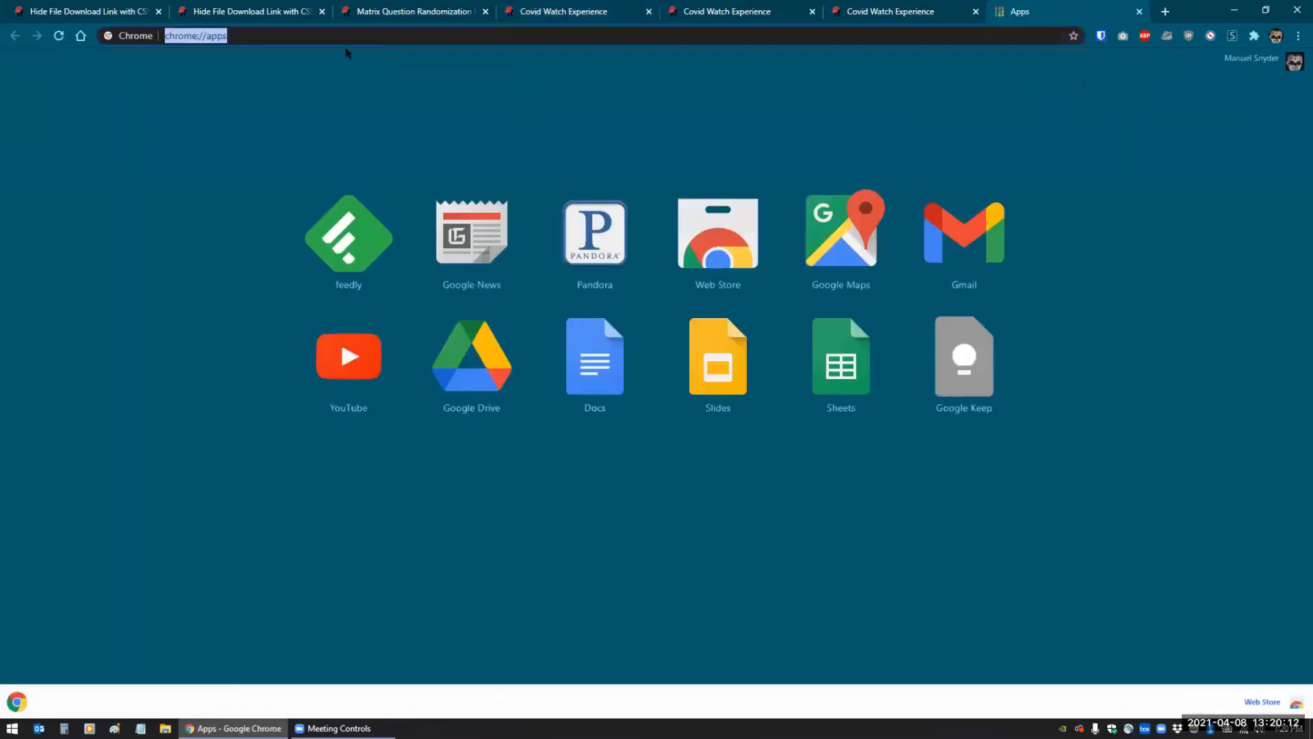
{"action": "type", "text": "cb2.uahs.arizona.edu"}
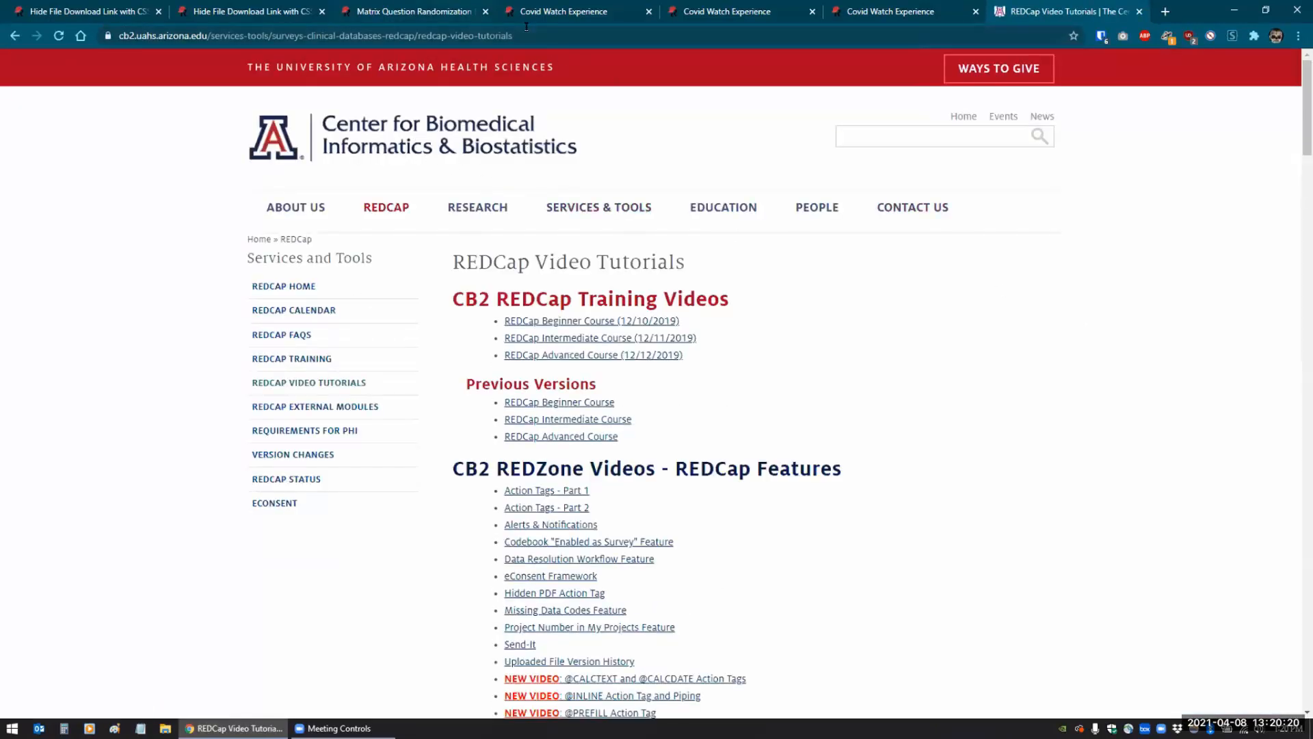
{"action": "left_click", "coordinate": [418, 11]}
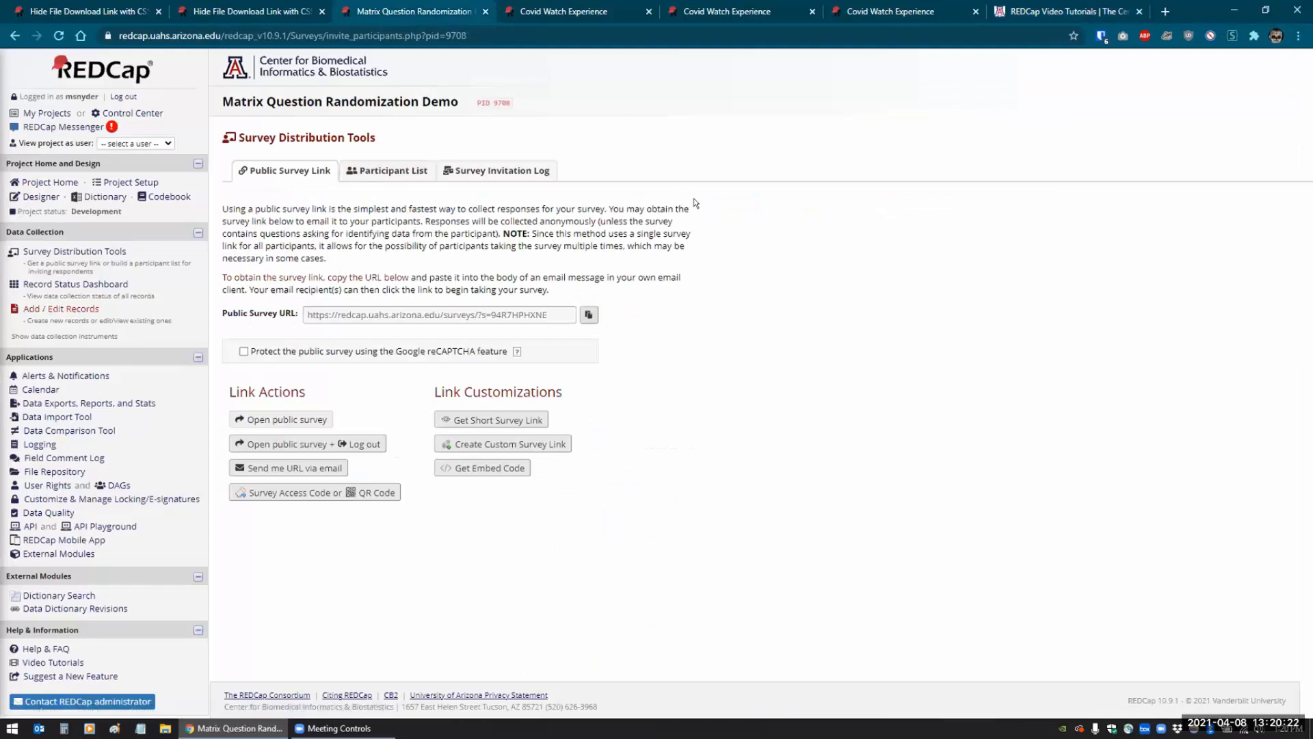
{"action": "mouse_move", "coordinate": [565, 53]}
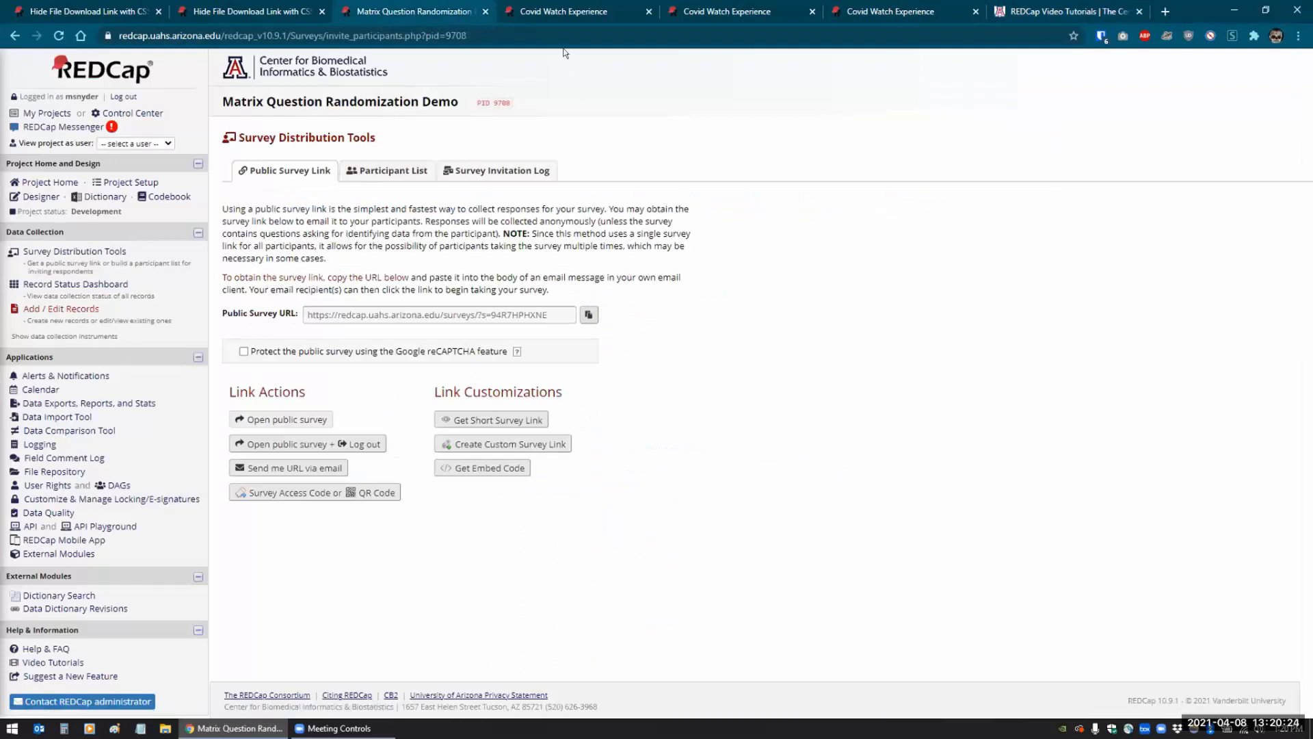
{"action": "mouse_move", "coordinate": [498, 77]}
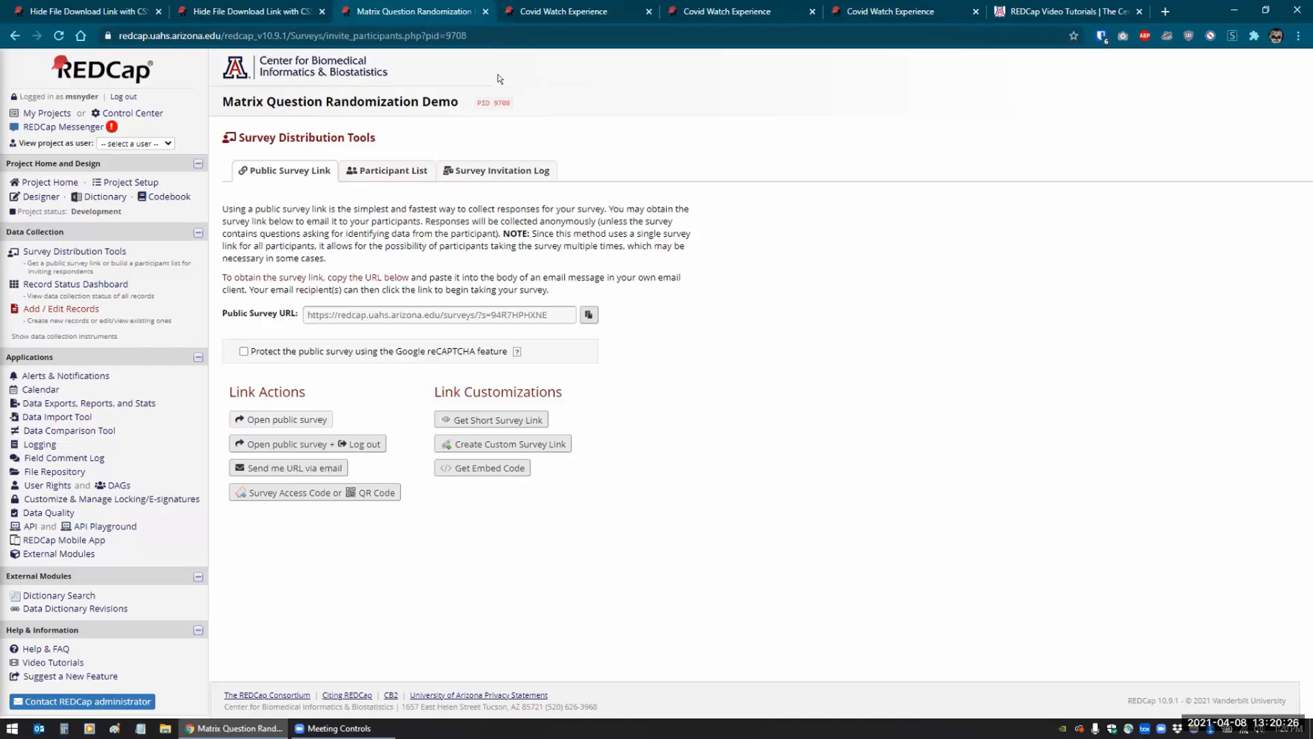
{"action": "left_click", "coordinate": [564, 11]}
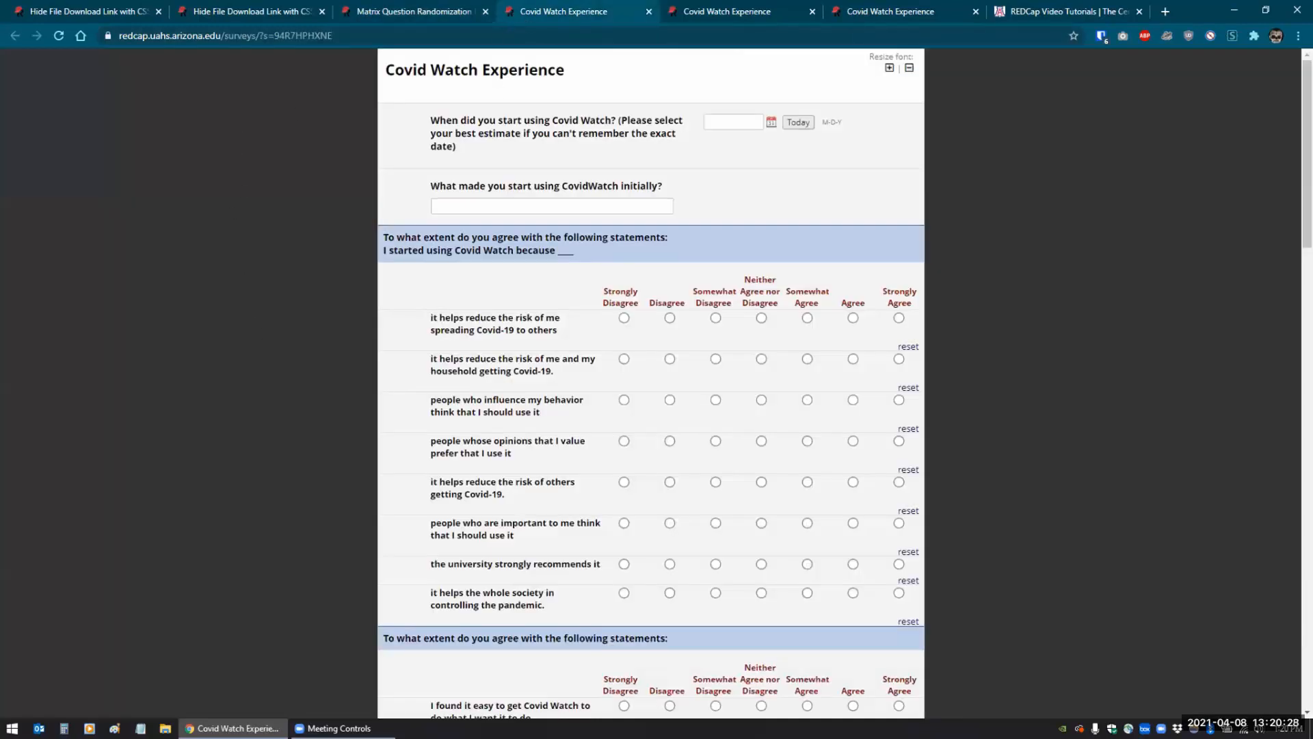
{"action": "left_click", "coordinate": [419, 11]}
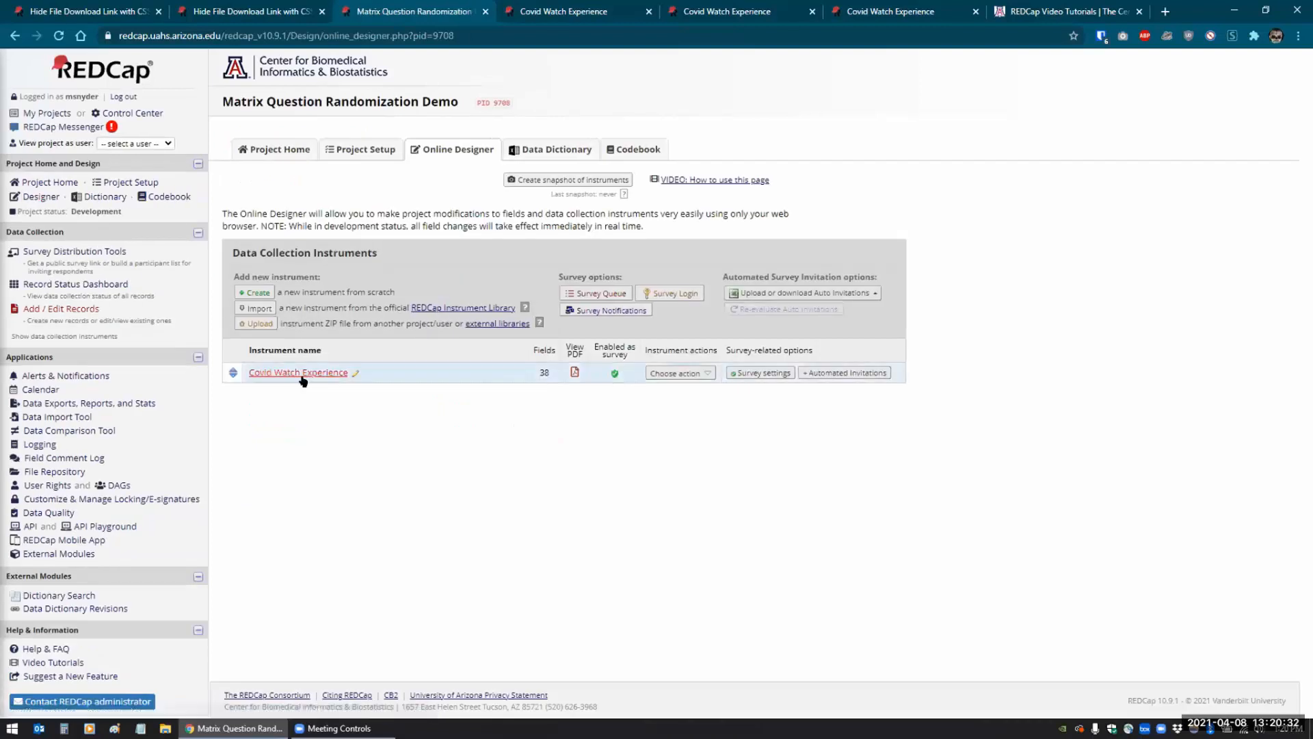
Inspect the cw_social_influenc matrix in the Edit Matrix of Fields dialog and cancel without changes
{"action": "left_click", "coordinate": [298, 372]}
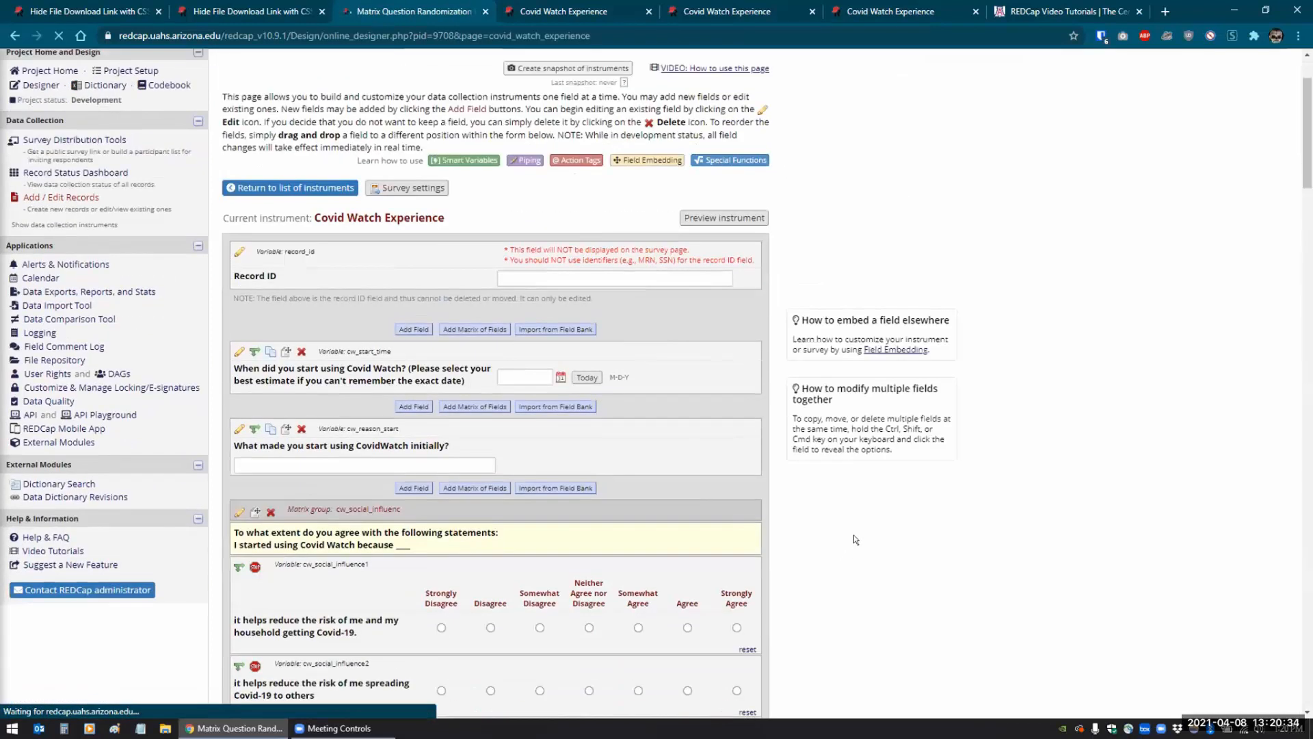
{"action": "scroll", "scroll_direction": "down", "scroll_amount": 3}
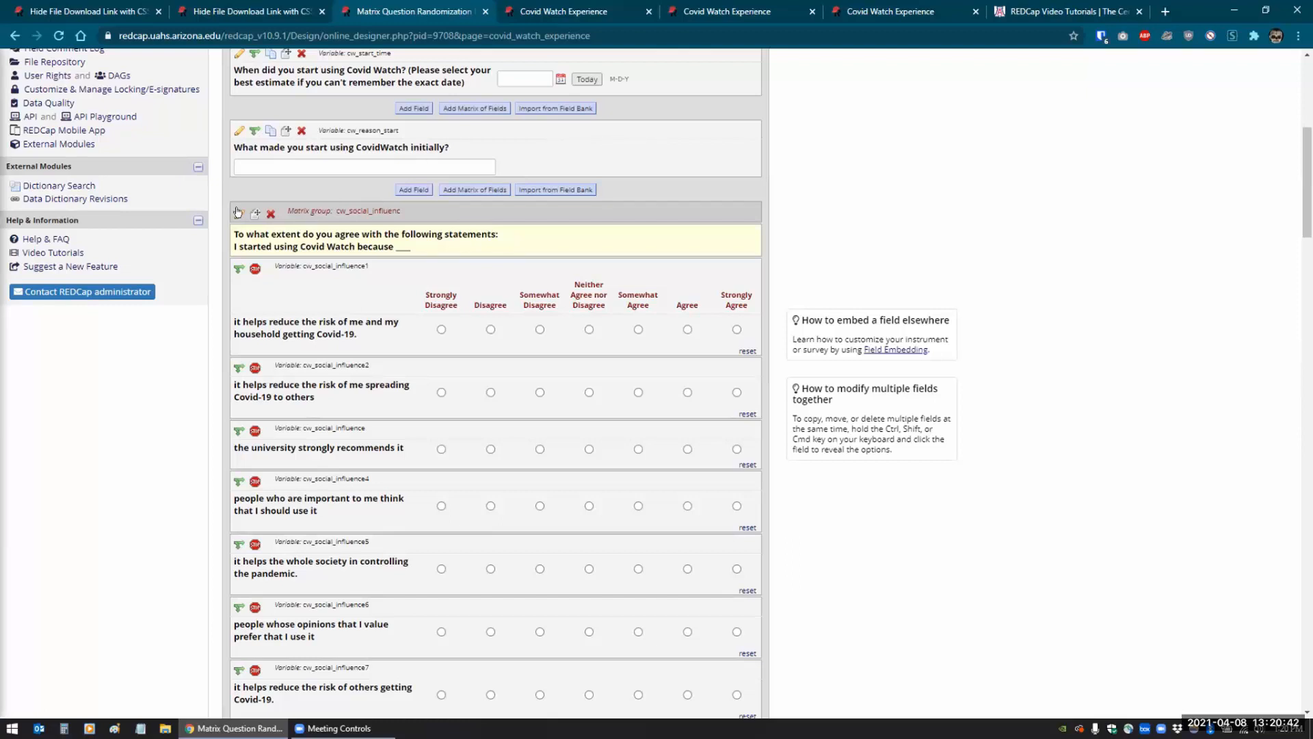
{"action": "left_click", "coordinate": [239, 212]}
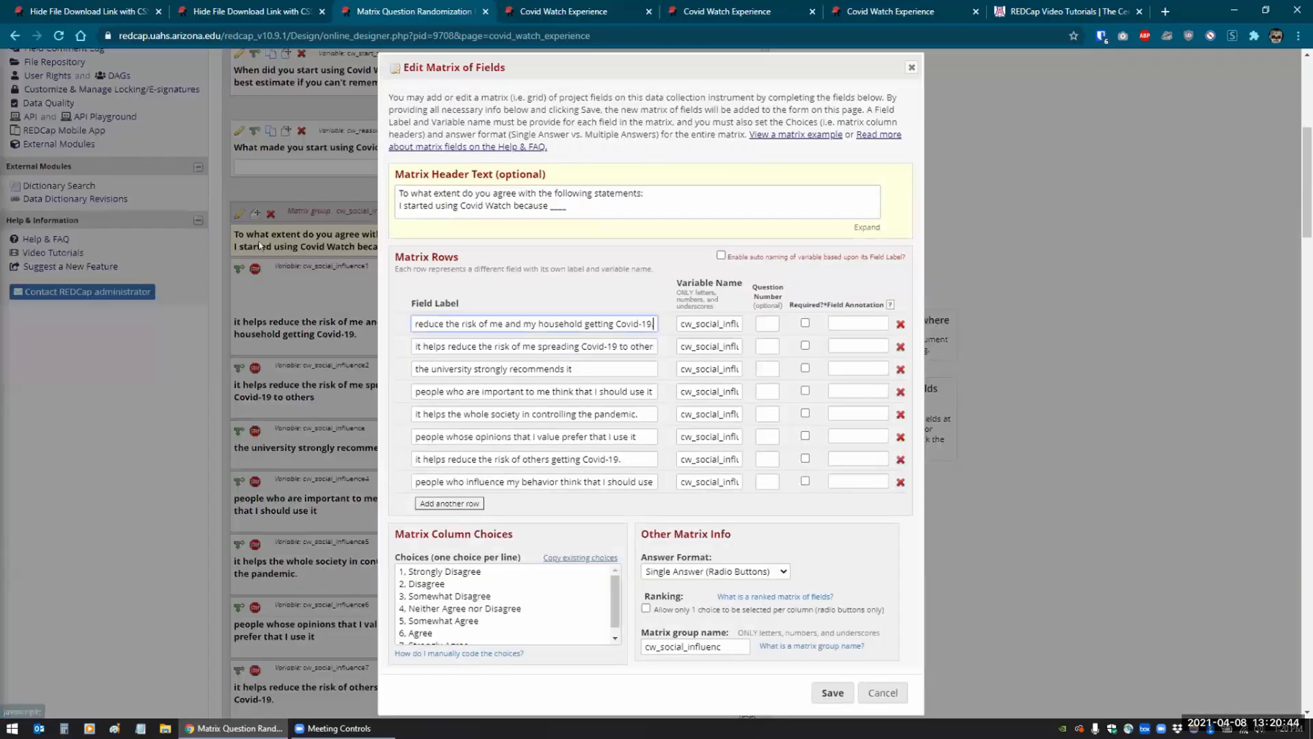
{"action": "scroll", "scroll_direction": "down", "scroll_amount": 3}
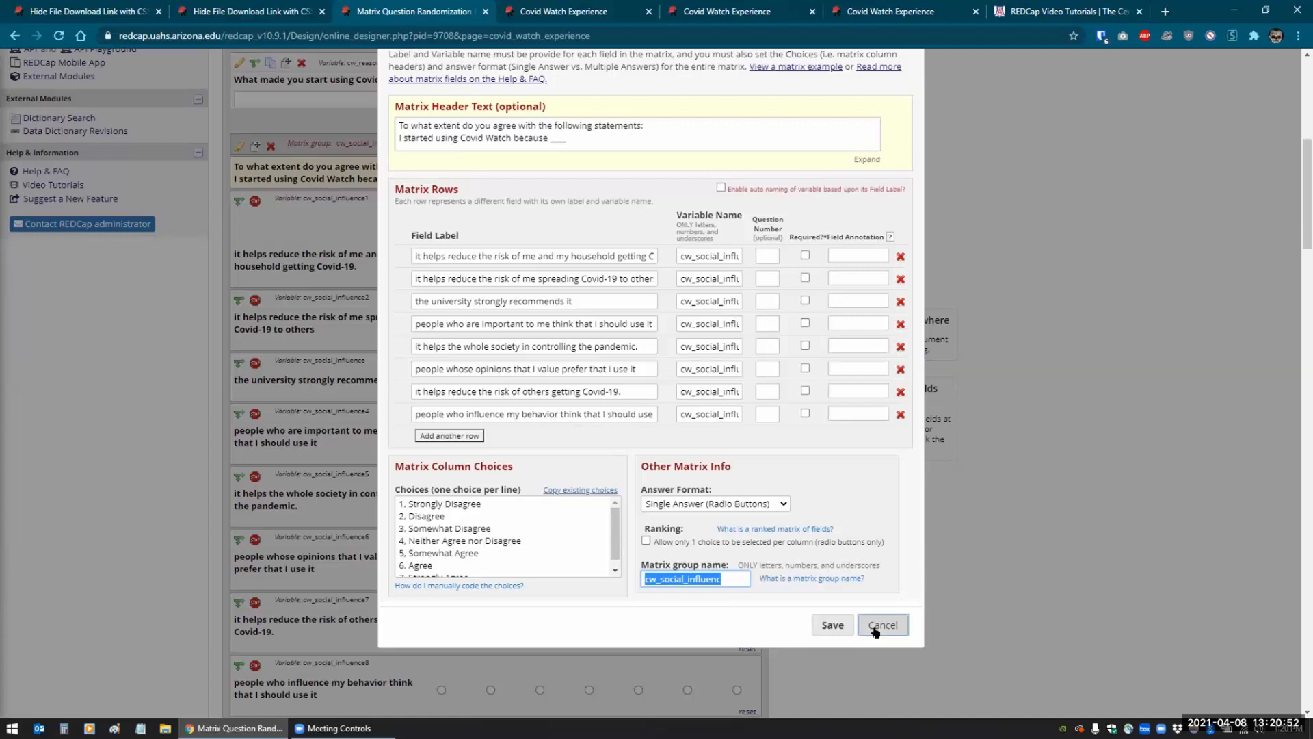
{"action": "left_click", "coordinate": [883, 625]}
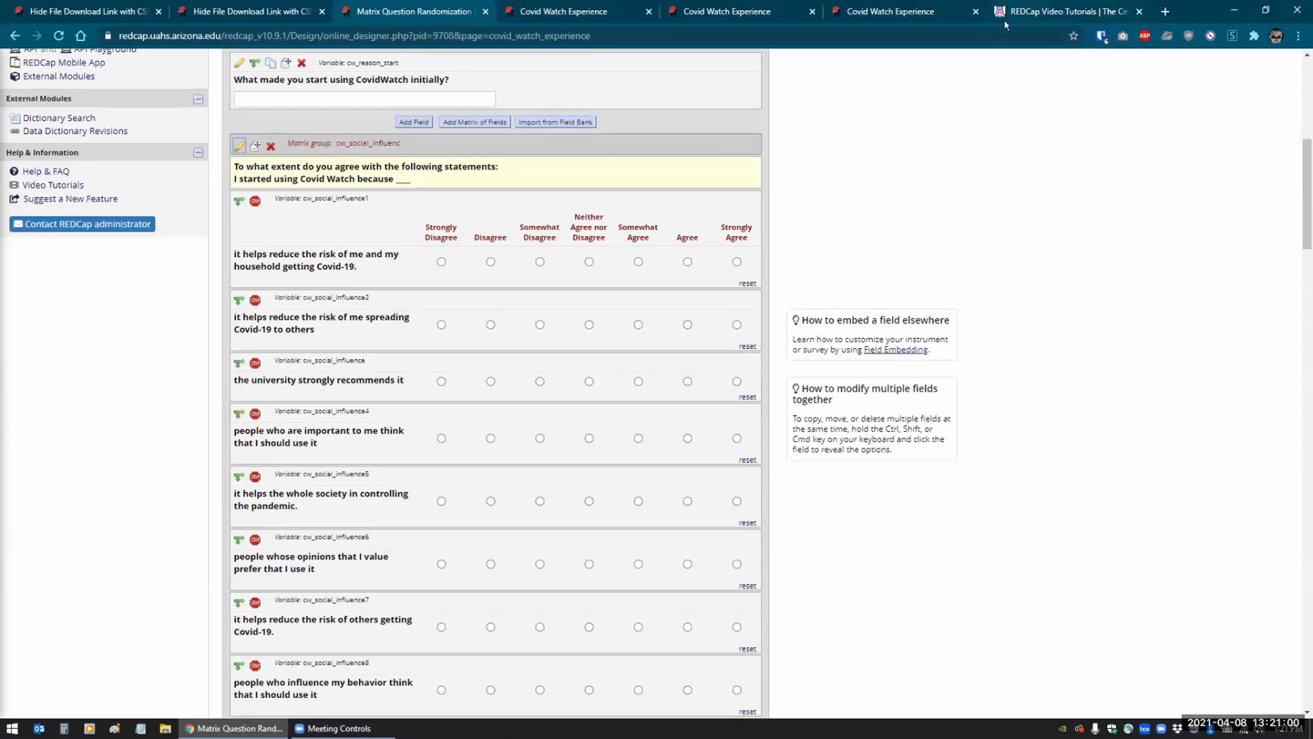
Switch to the CB2 REDCap Video Tutorials tab and scroll to the REDZone feature videos
{"action": "left_click", "coordinate": [1063, 10]}
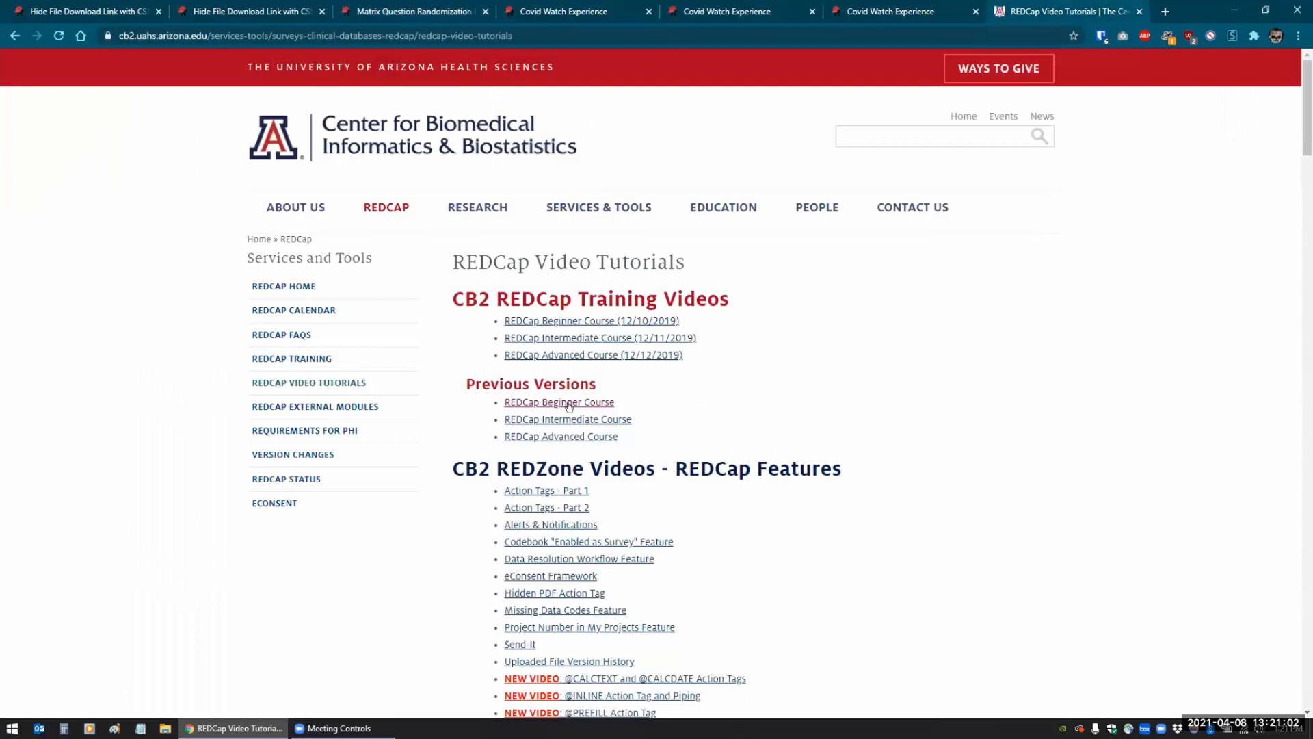
{"action": "scroll", "scroll_direction": "down", "scroll_amount": 3}
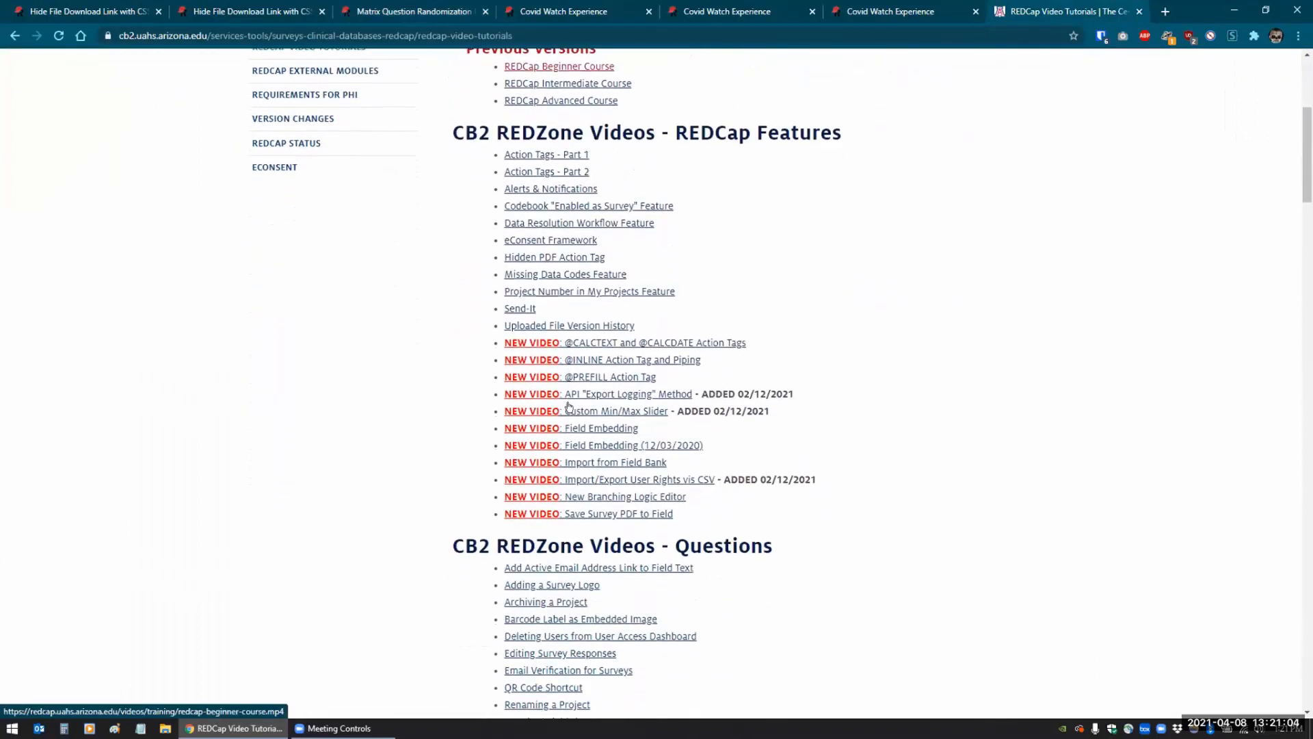